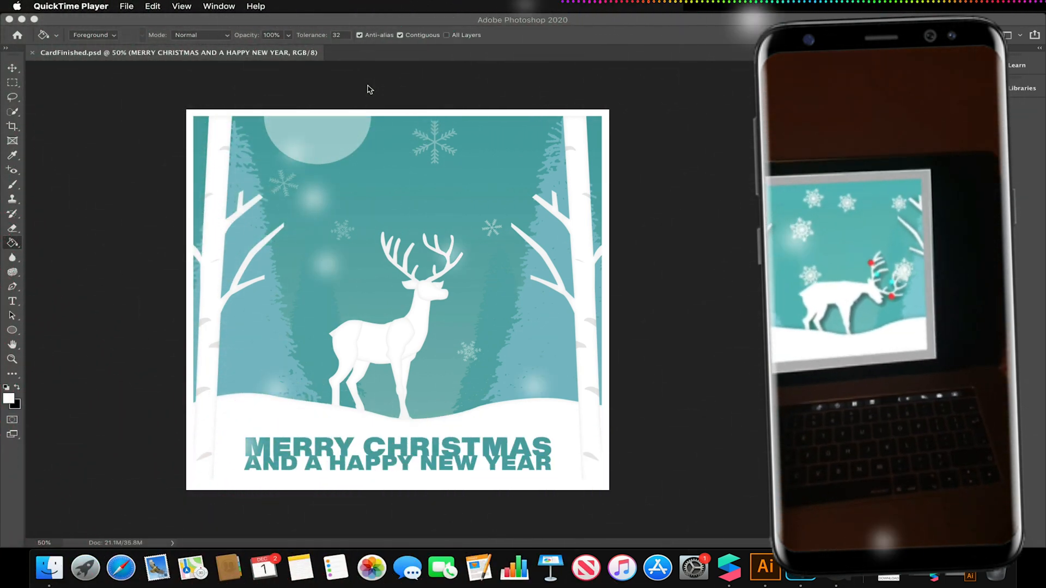
Step: Switch to Illustrator's reindeer cutout document and pick the Direct Selection tool on the blob shape
left_click(800, 569)
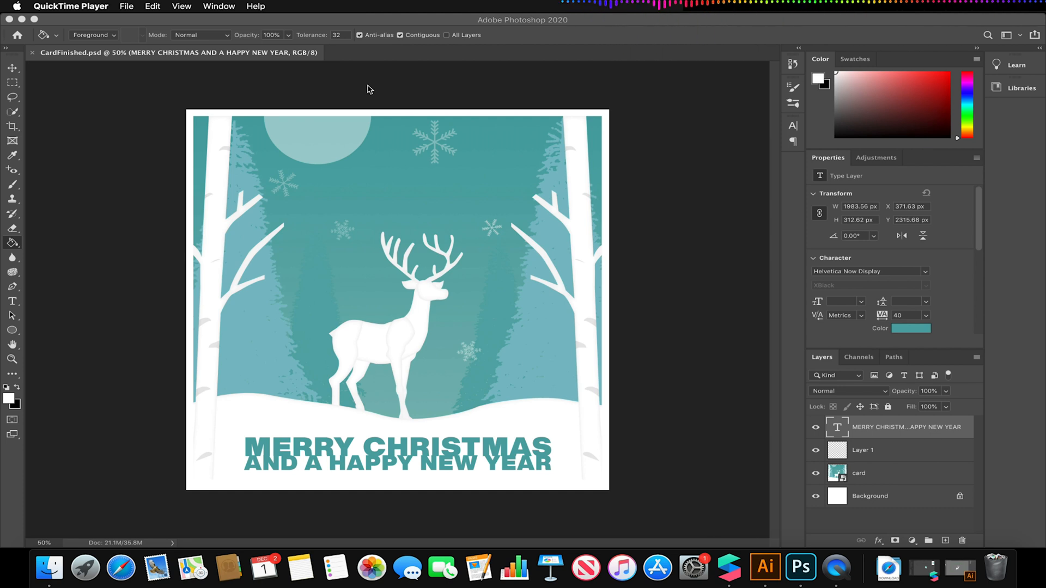
mouse_move(346, 91)
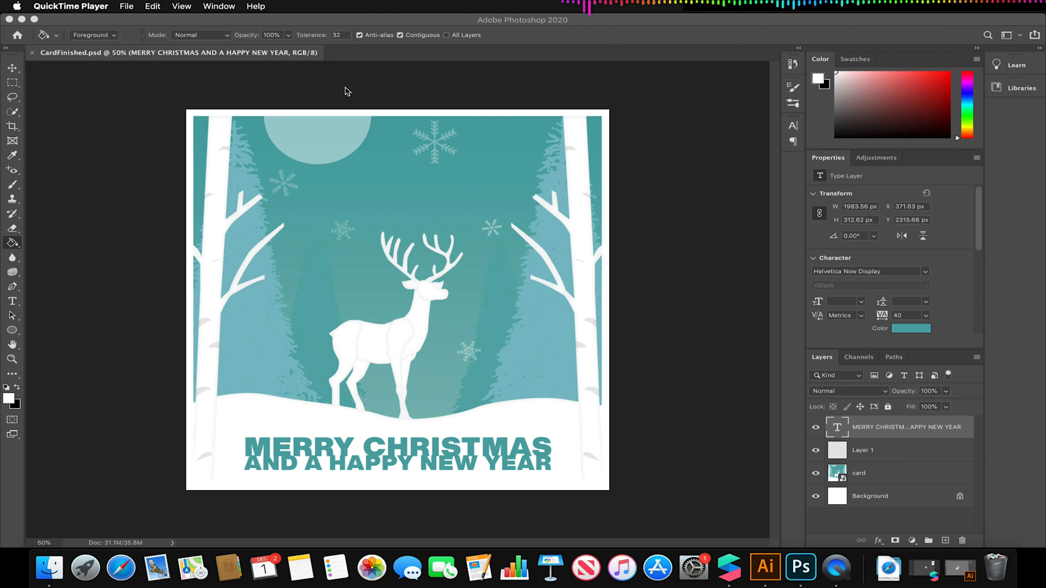
mouse_move(442, 98)
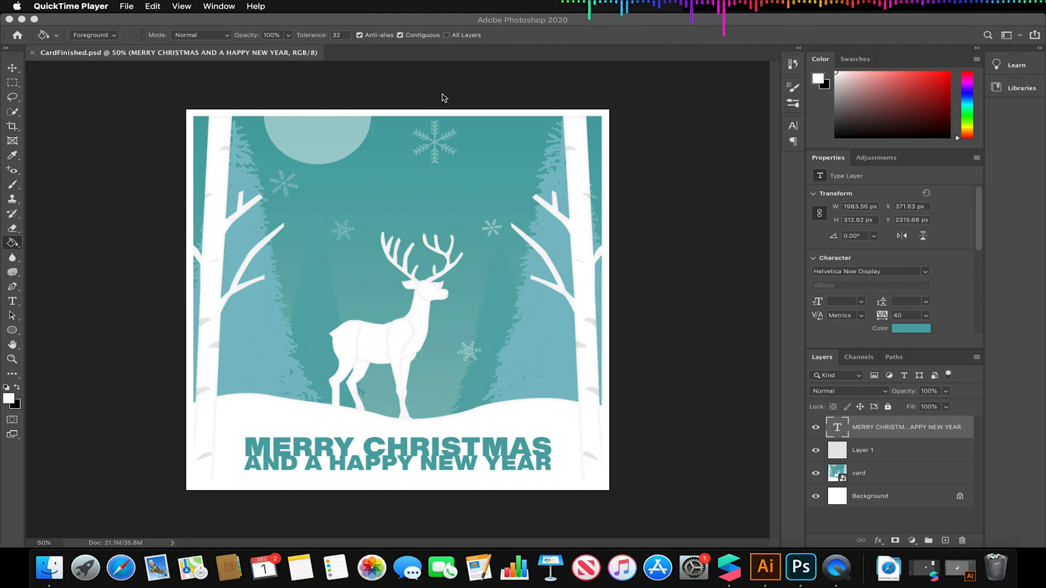
mouse_move(518, 98)
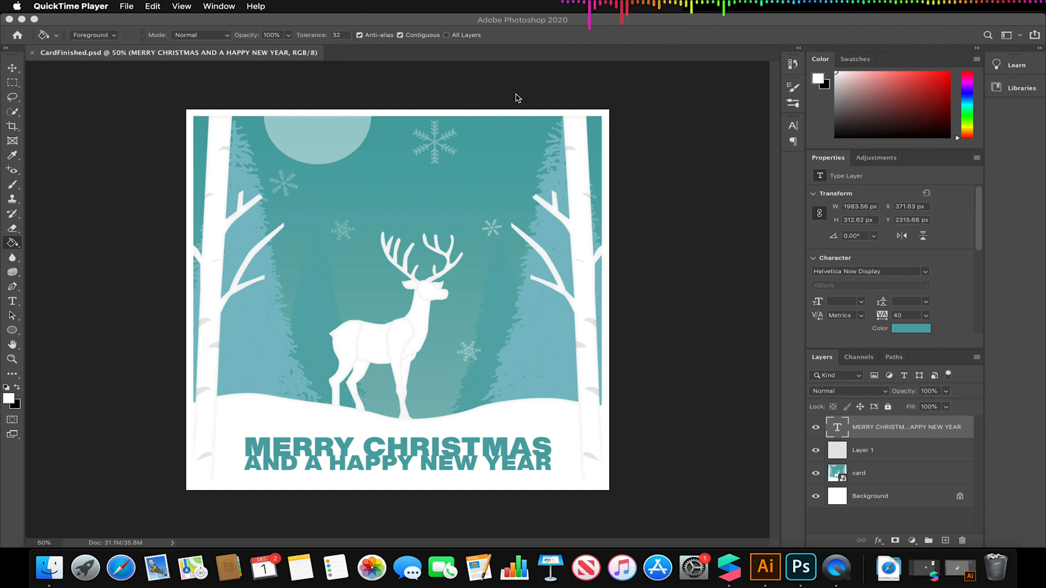
mouse_move(777, 274)
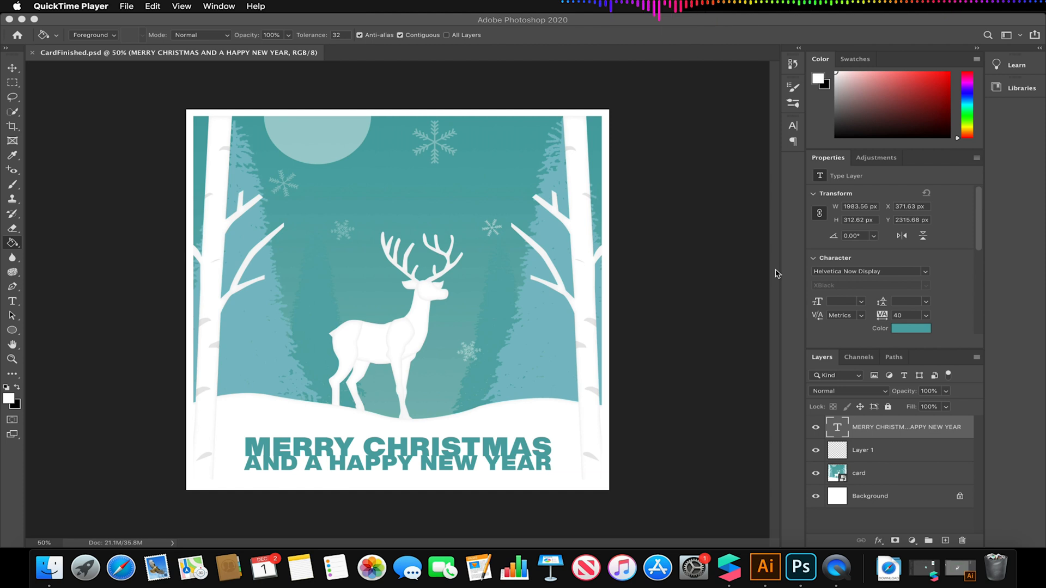
mouse_move(706, 264)
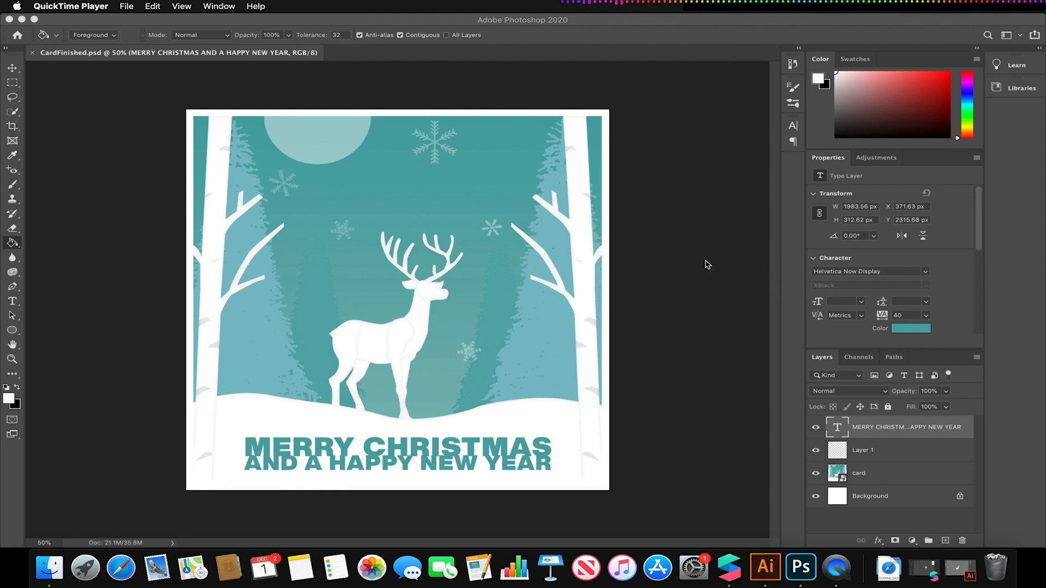
mouse_move(584, 242)
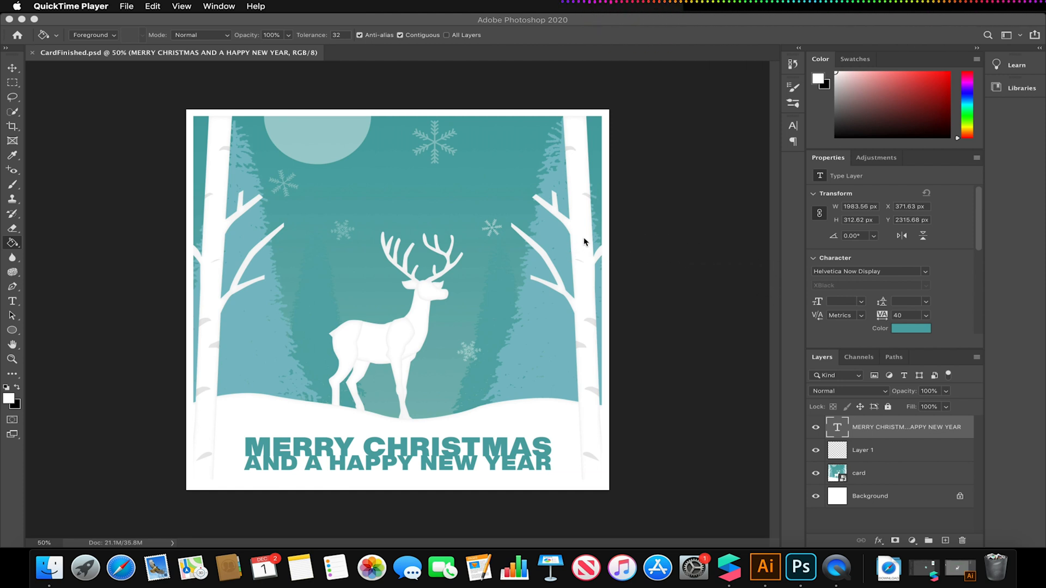
mouse_move(638, 218)
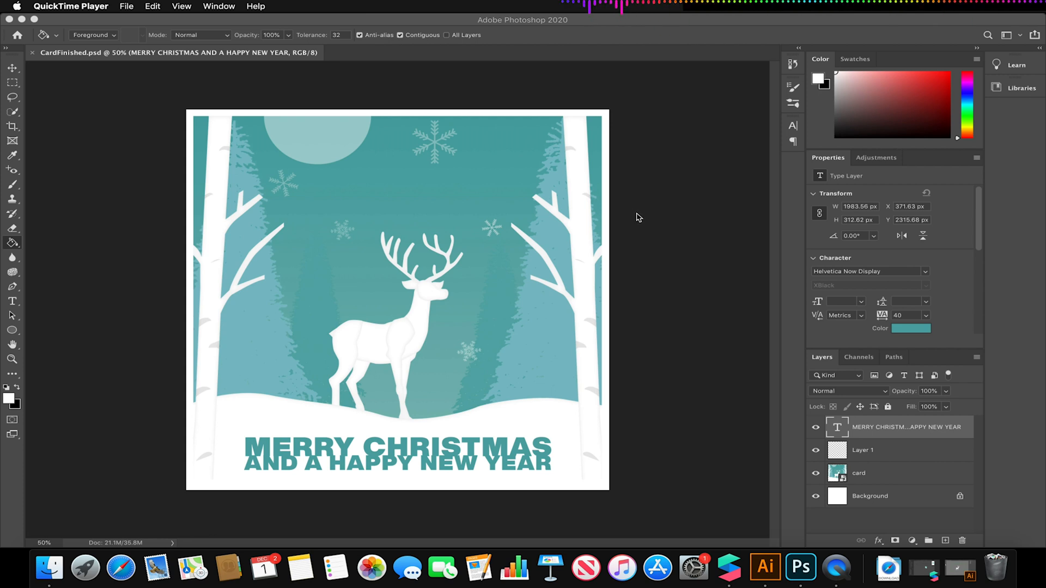
mouse_move(707, 356)
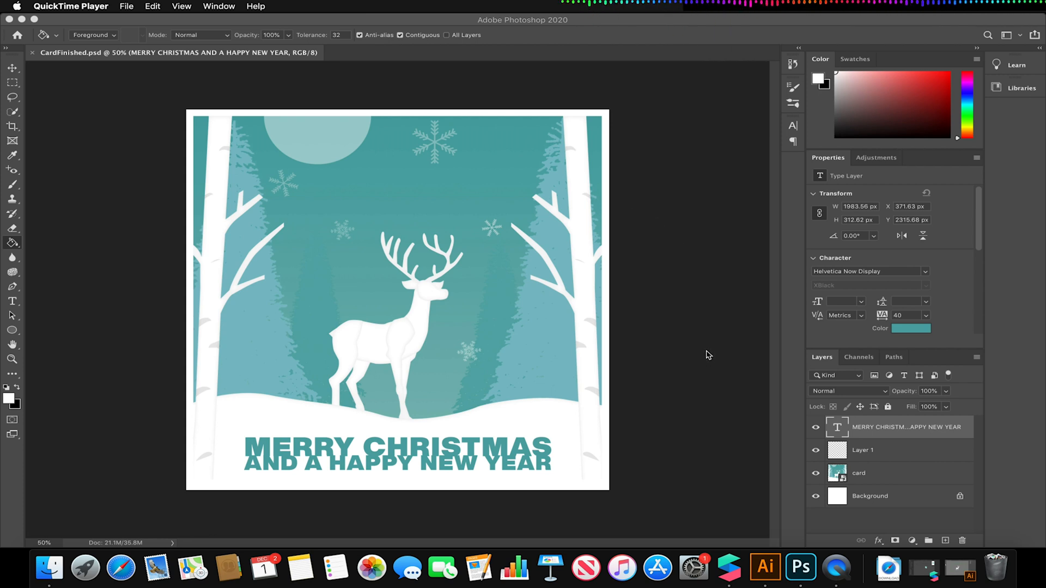
mouse_move(765, 567)
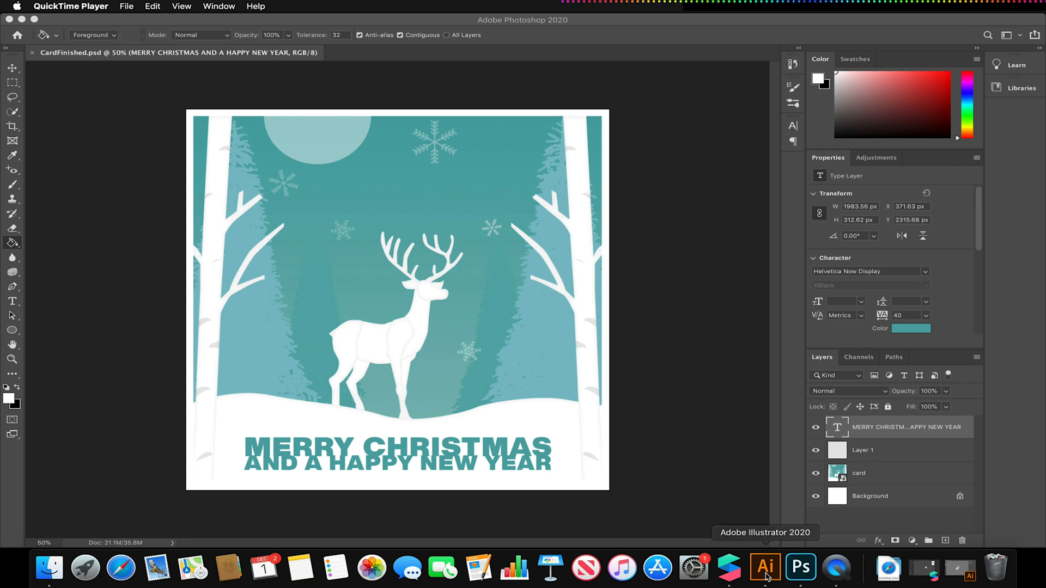
left_click(765, 568)
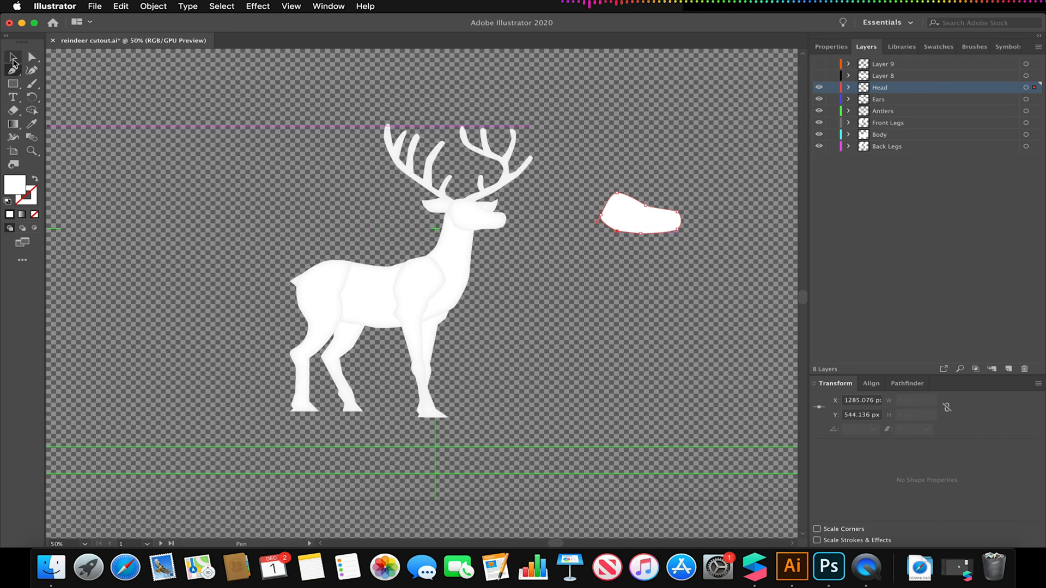
left_click(31, 56)
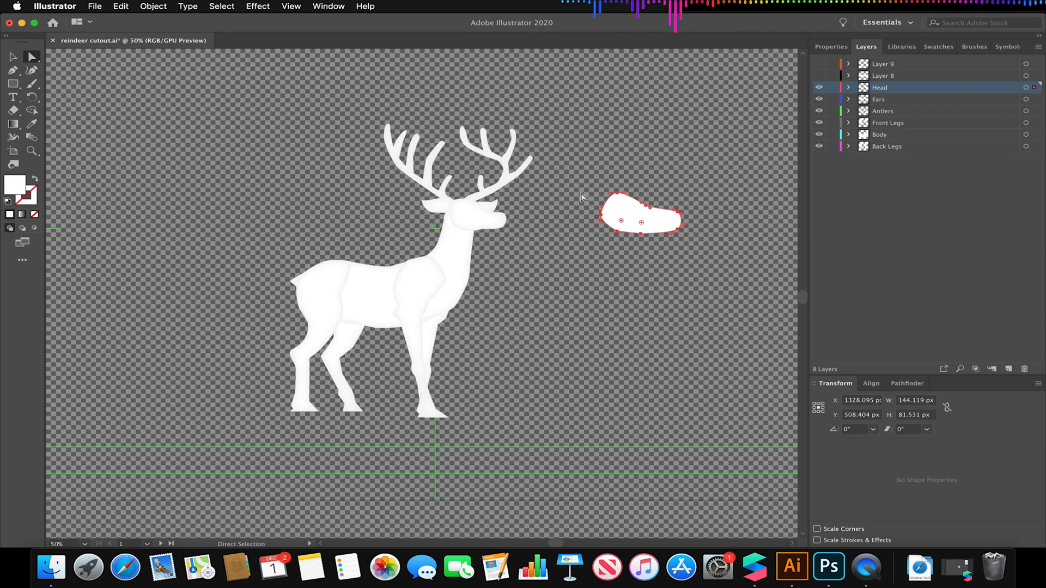
Step: Add an Inner Glow to the blob with dark grey colour 444343, preview on, and choose its blend mode
left_click(257, 6)
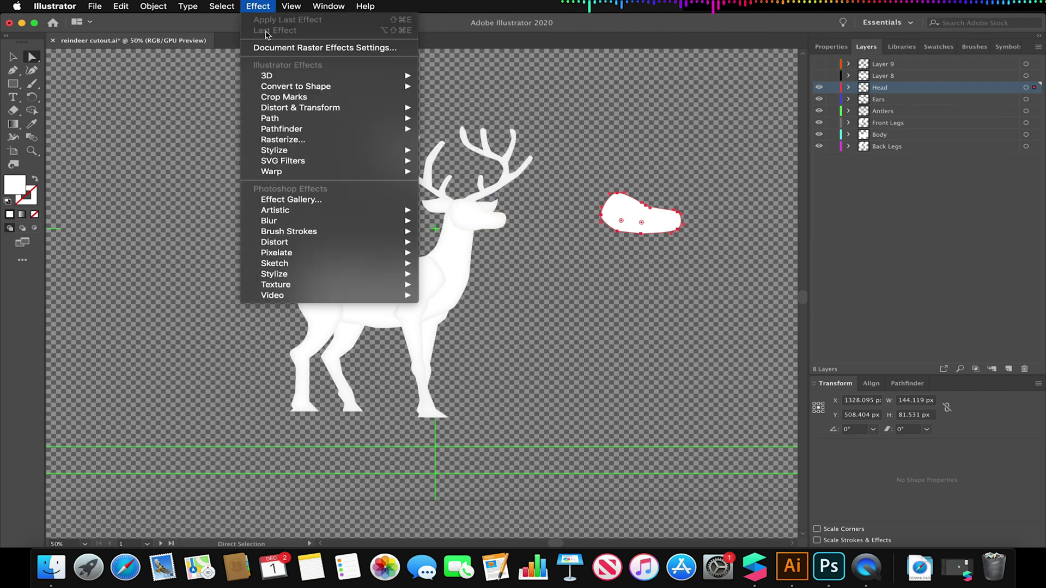
mouse_move(275, 150)
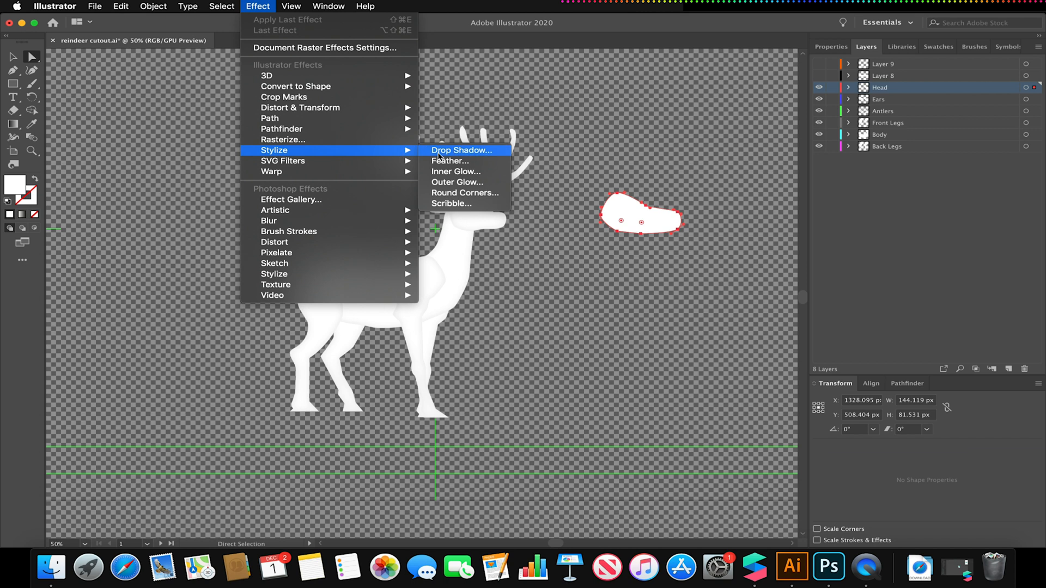
left_click(456, 171)
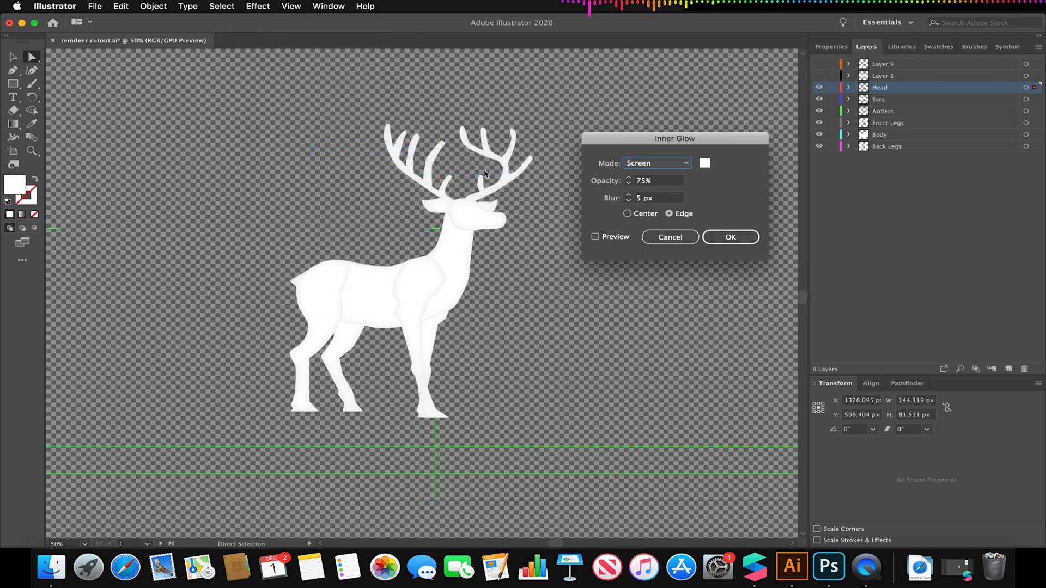
left_click(705, 163)
type("444343")
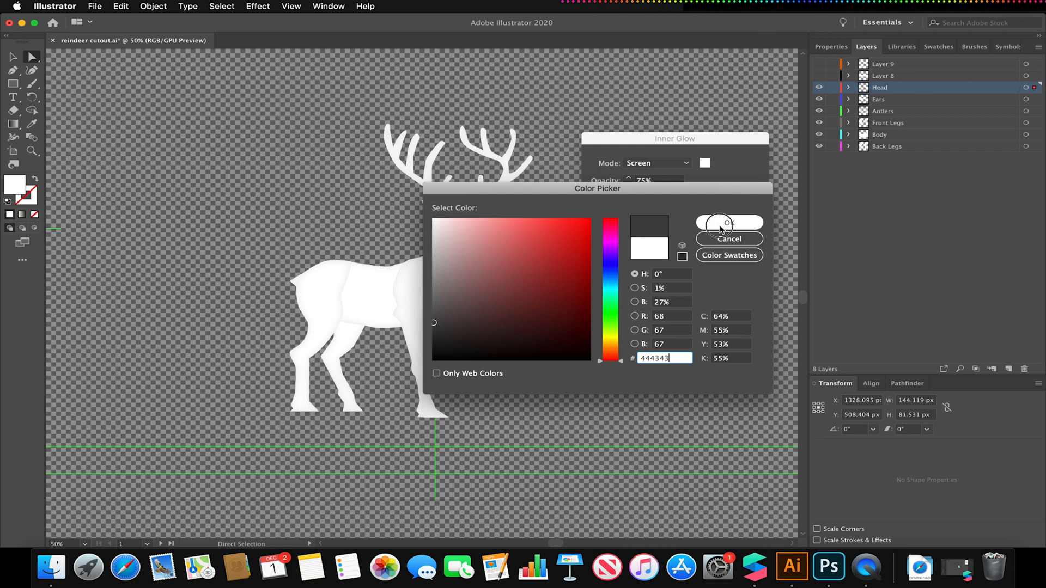
left_click(729, 222)
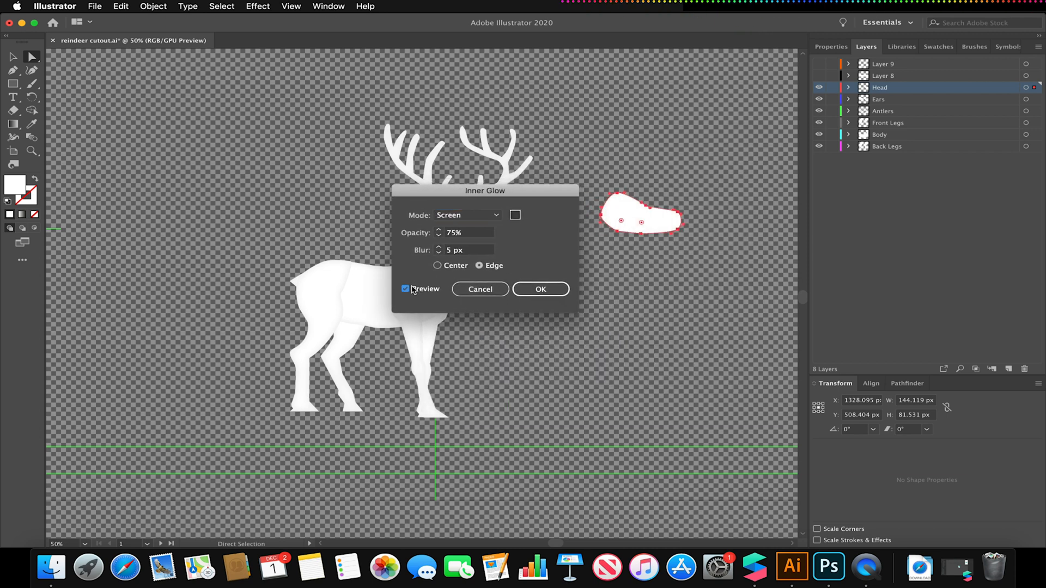
left_click(467, 215)
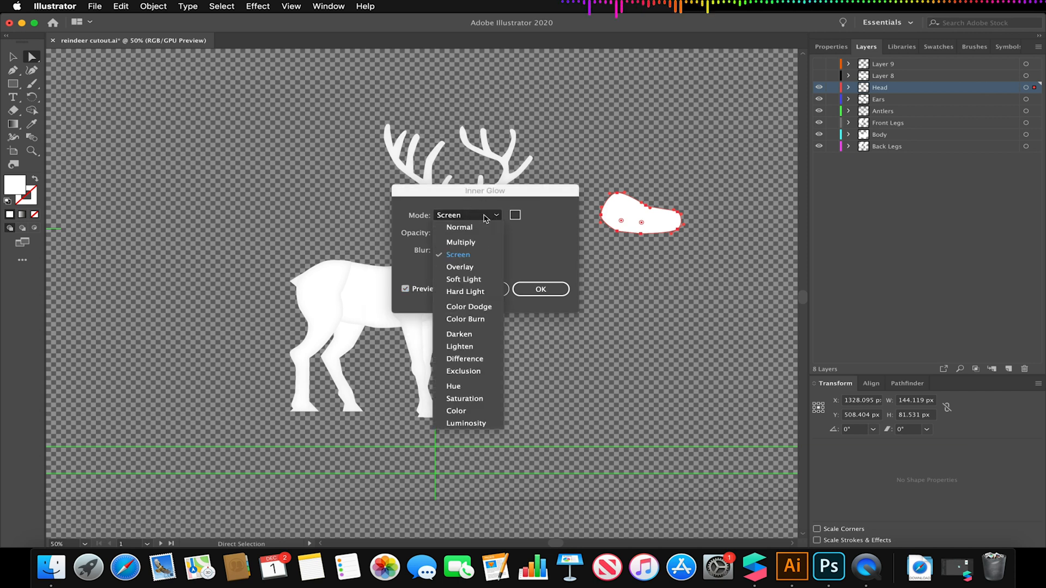
left_click(459, 333)
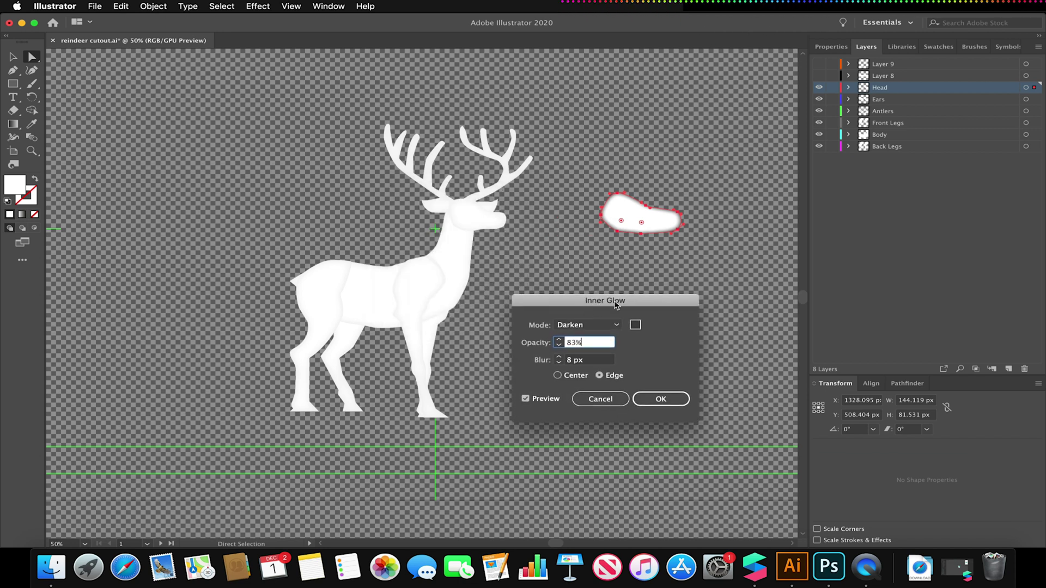
mouse_move(488, 230)
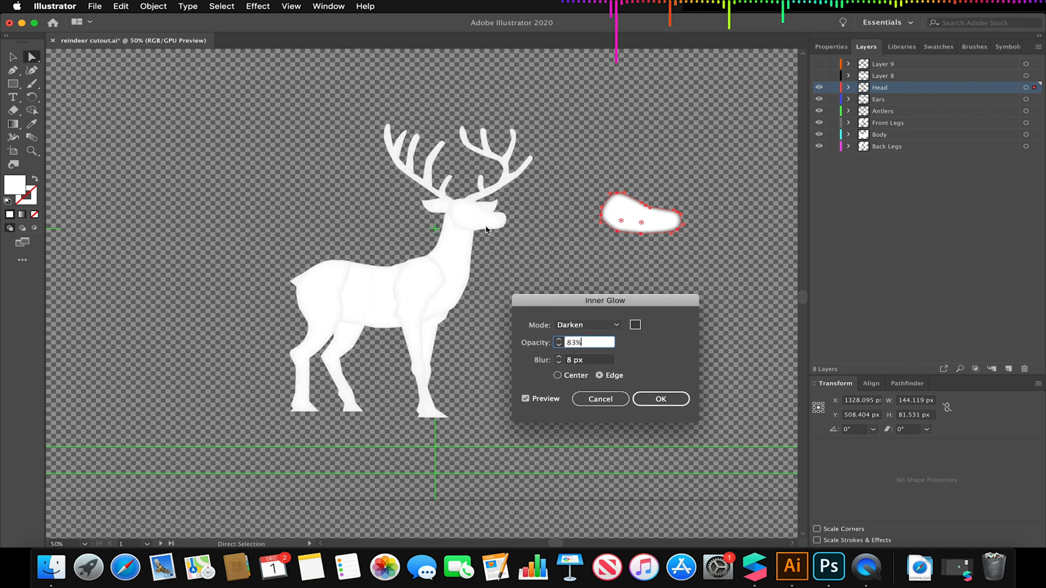
mouse_move(366, 258)
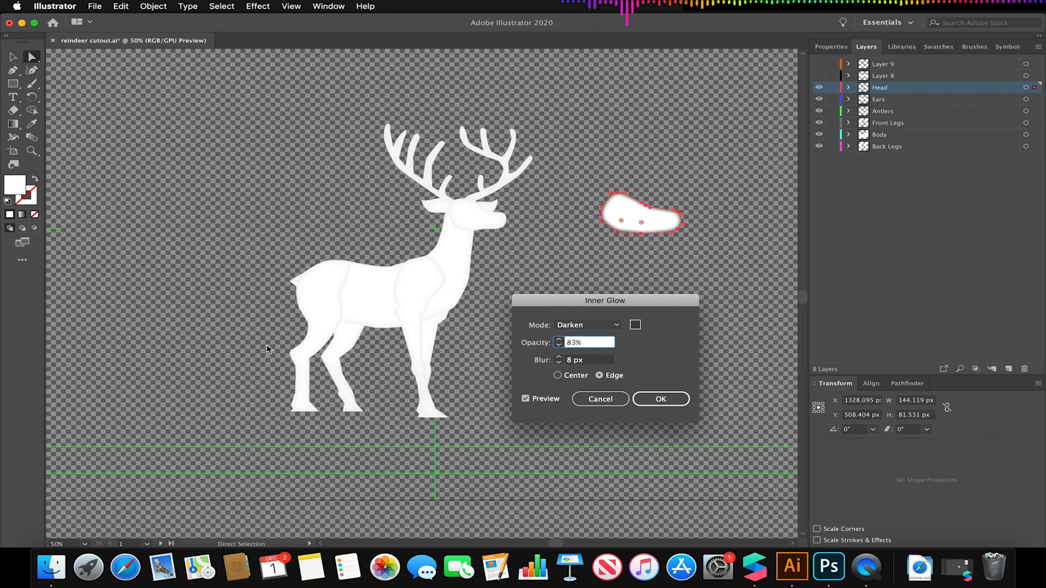
mouse_move(421, 291)
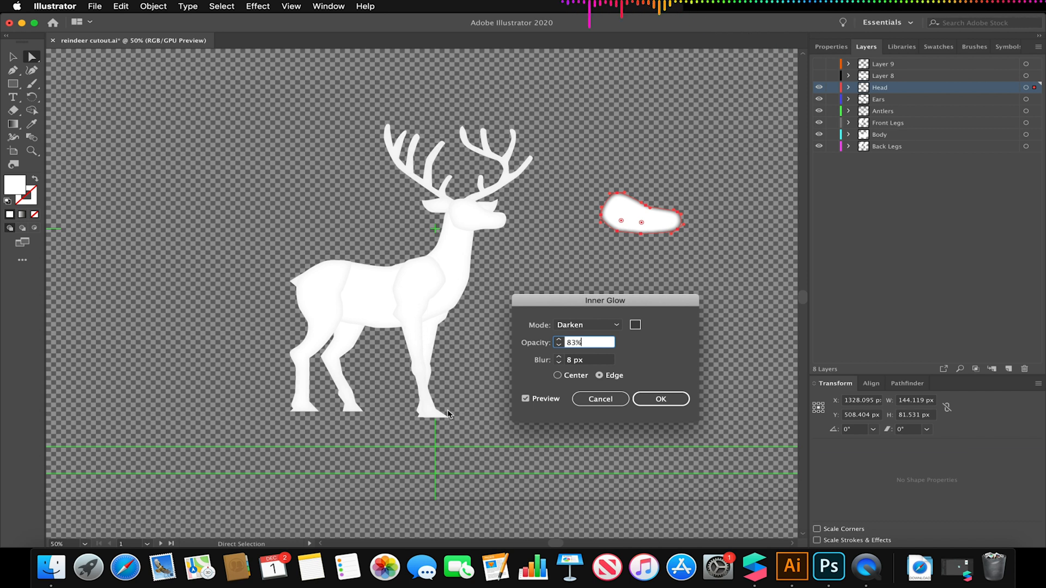
mouse_move(427, 266)
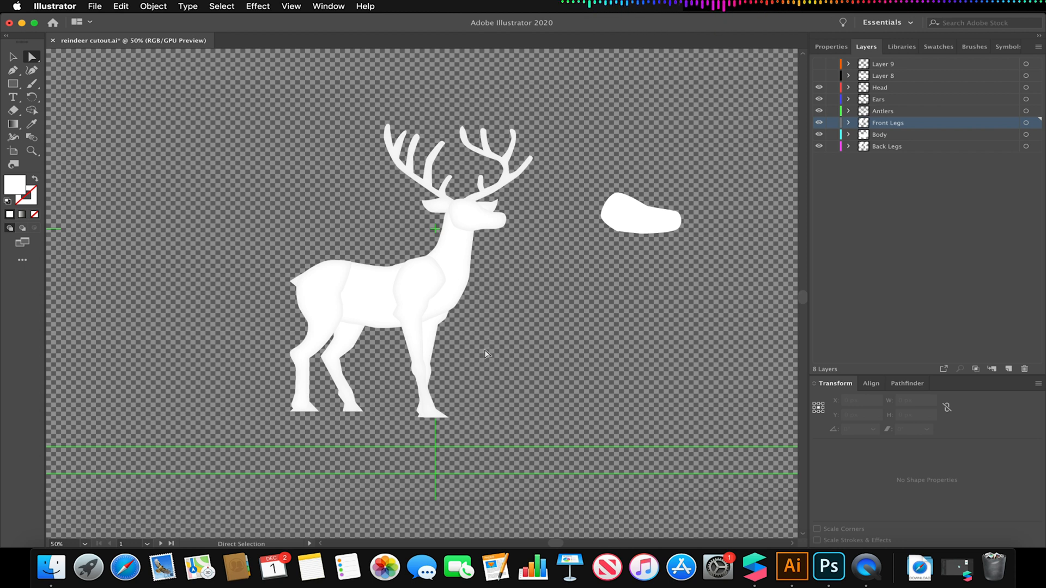
mouse_move(482, 340)
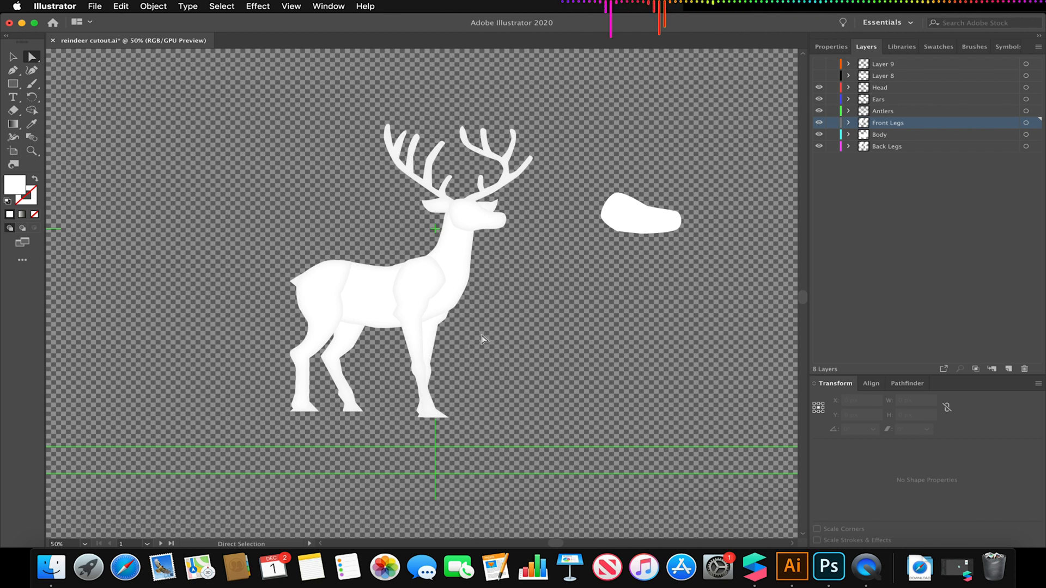
mouse_move(372, 194)
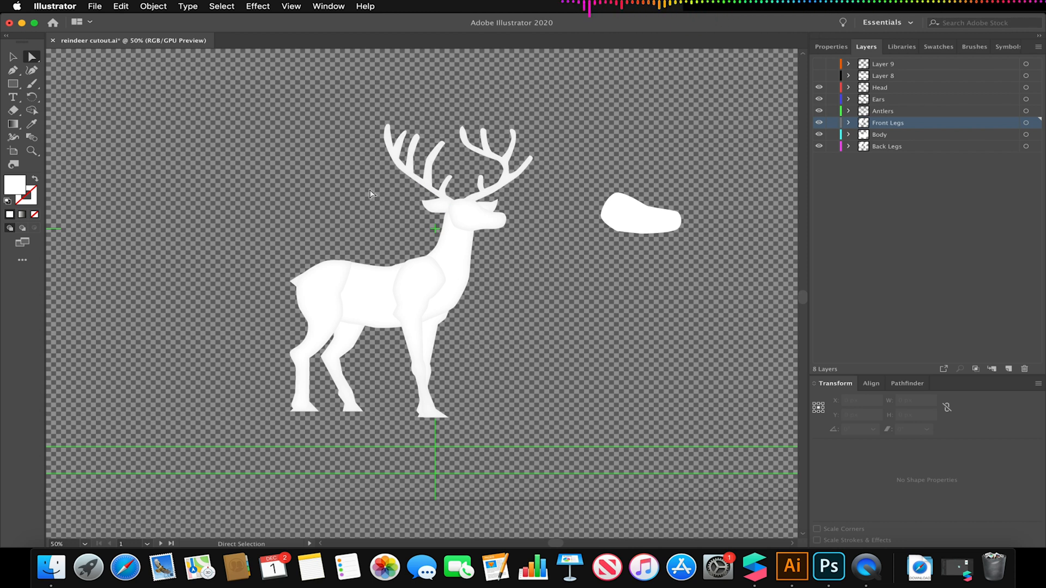
mouse_move(523, 282)
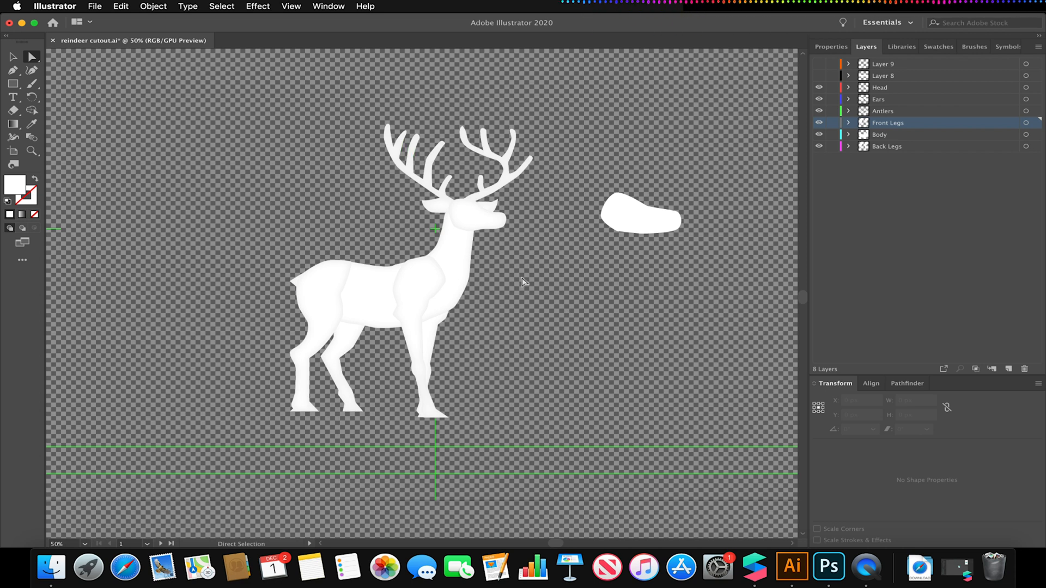
mouse_move(87, 569)
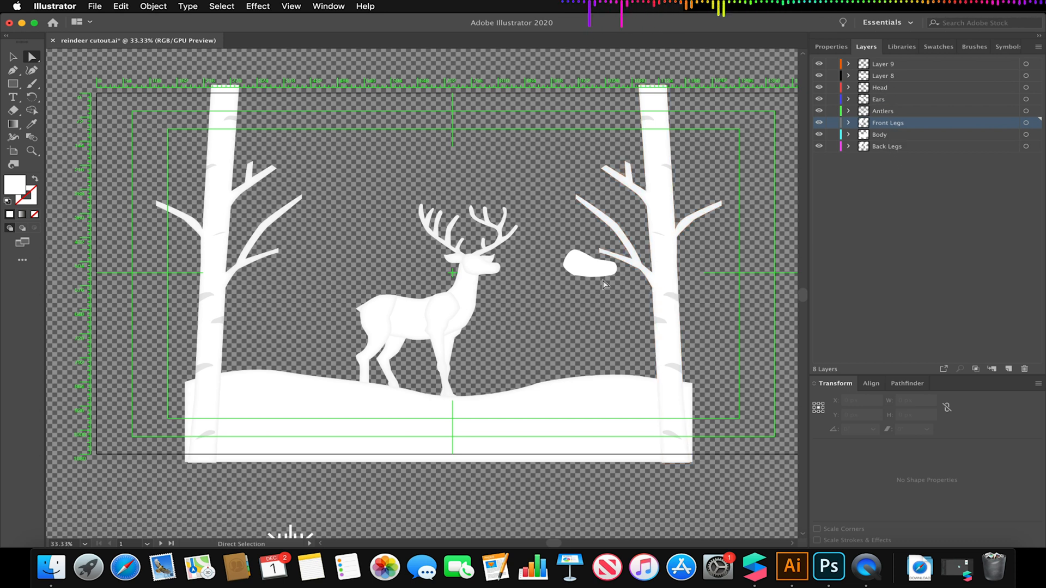
Step: Select the Head layer in the Layers panel, then launch After Effects from the Dock
left_click(880, 87)
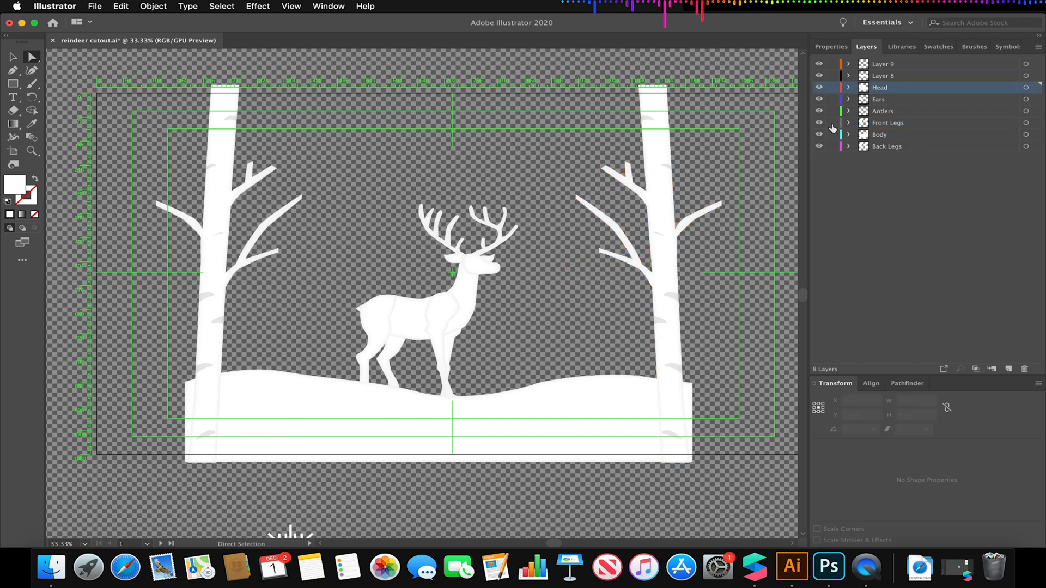
mouse_move(889, 163)
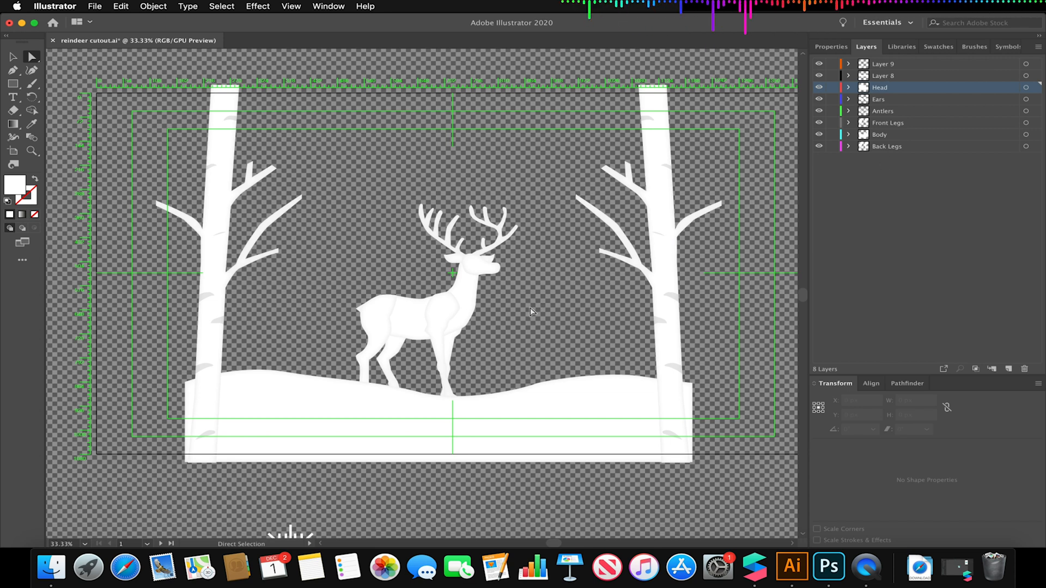
scroll("down", 3)
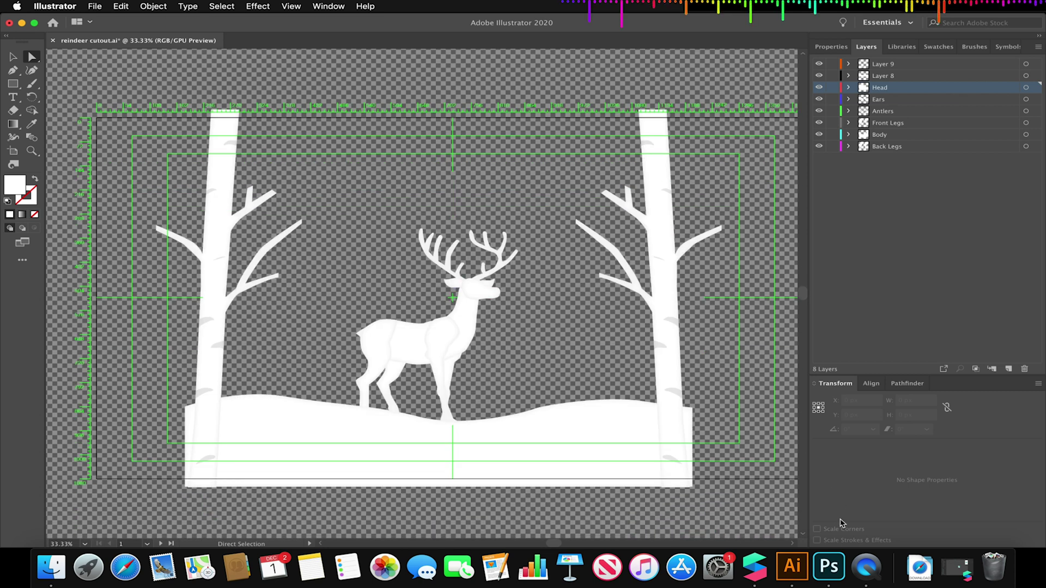
left_click(87, 568)
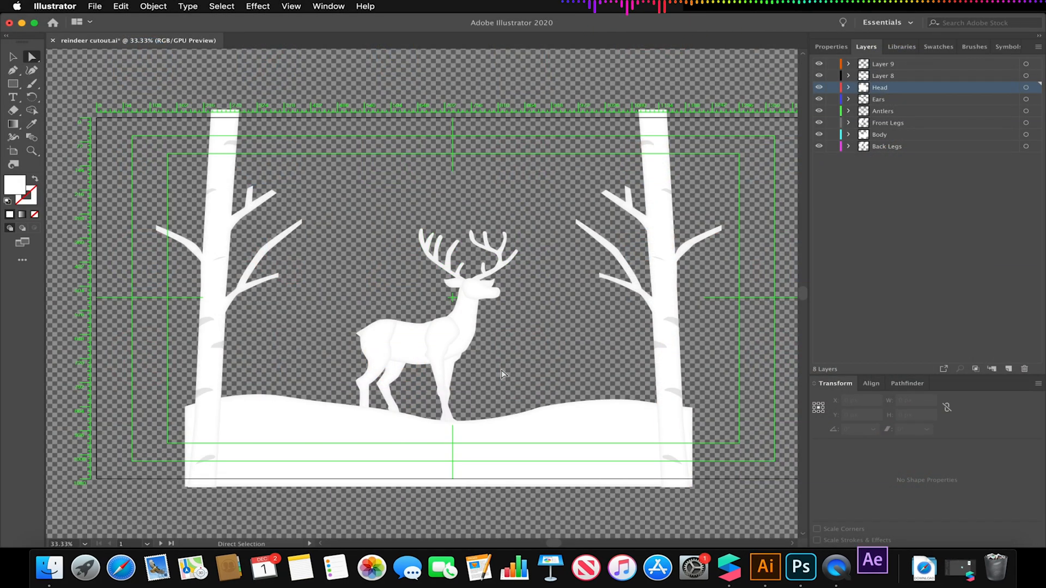
Step: Open the recent Christmas Card.aep project in After Effects and dismiss the missing-files warning
left_click(872, 568)
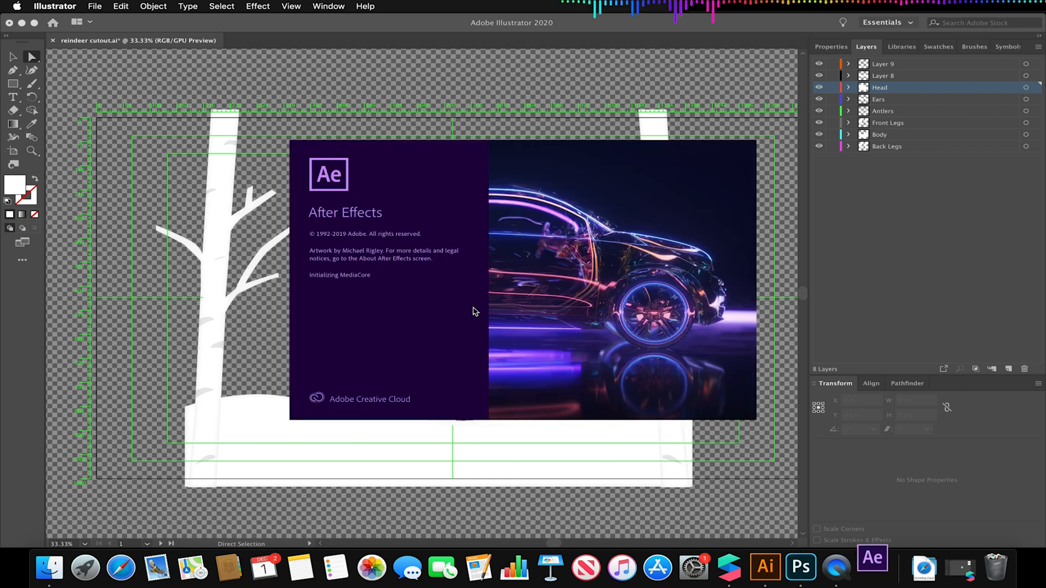
mouse_move(255, 339)
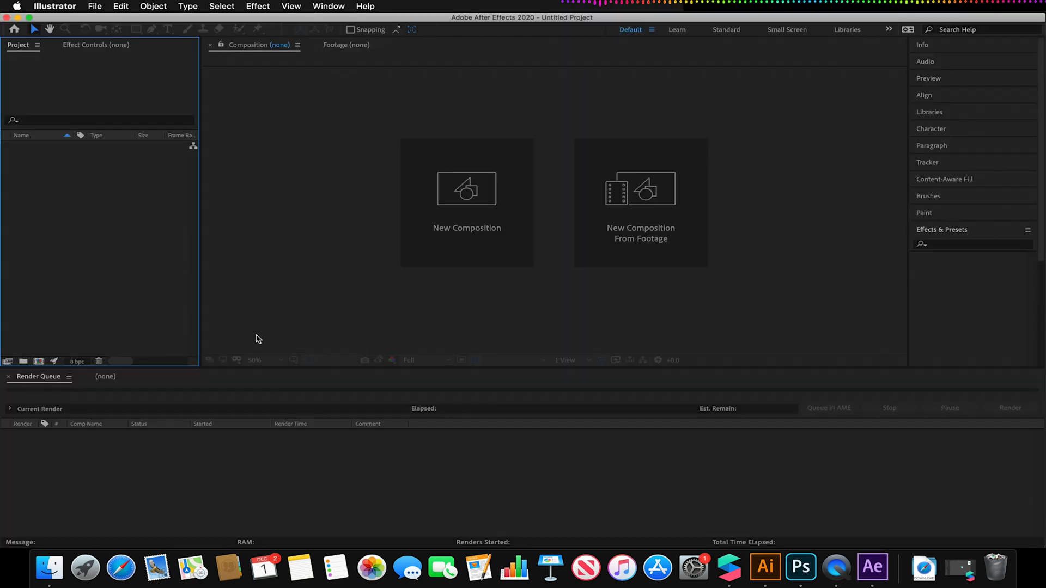
left_click(872, 568)
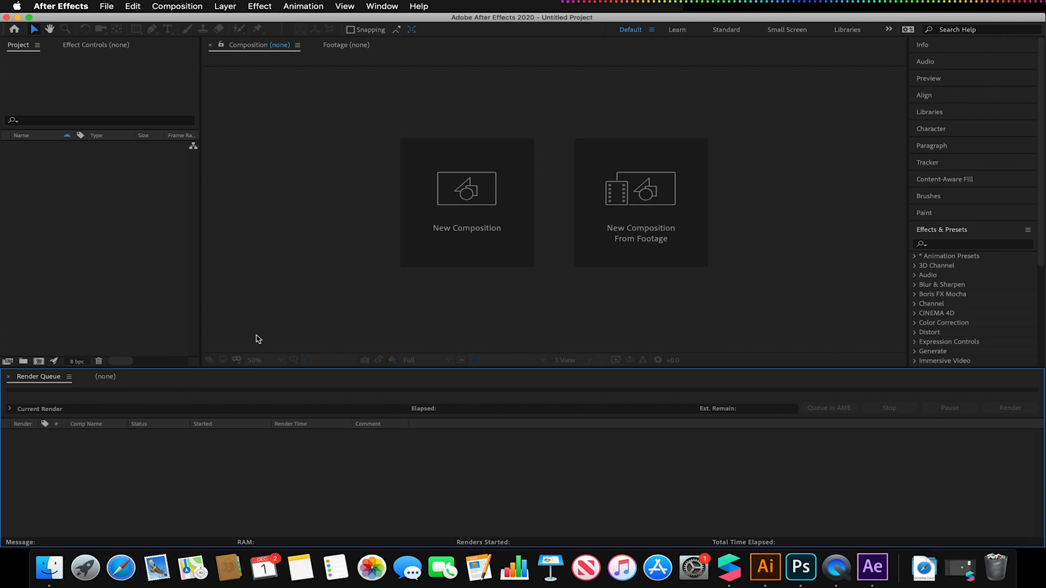
left_click(14, 28)
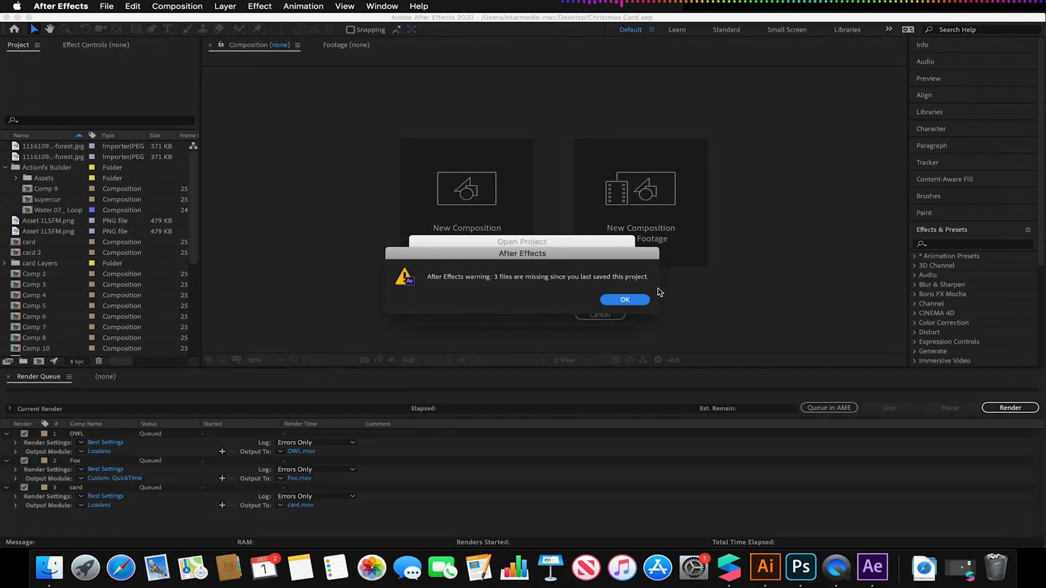
left_click(624, 299)
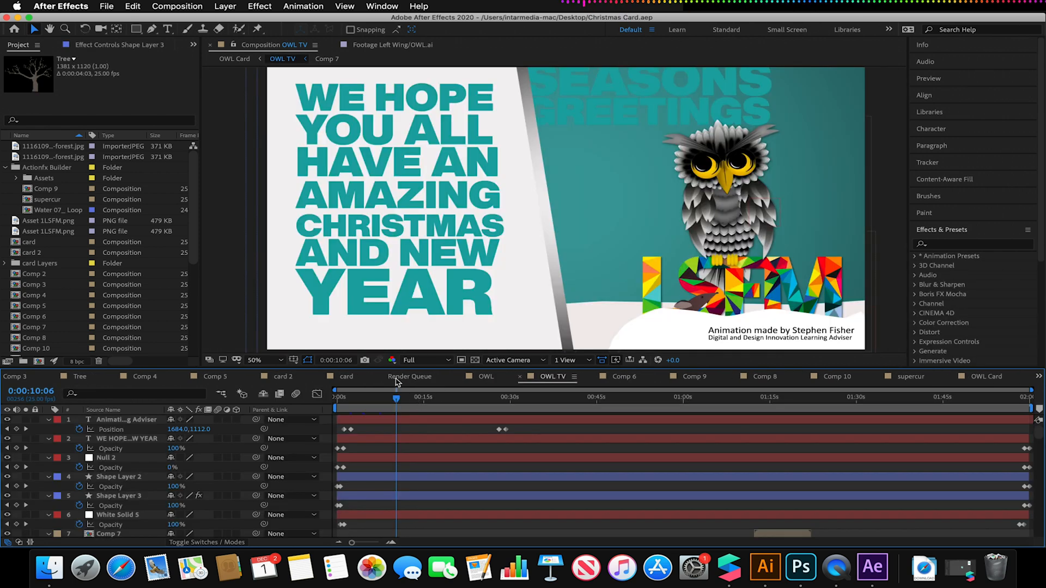
mouse_move(523, 341)
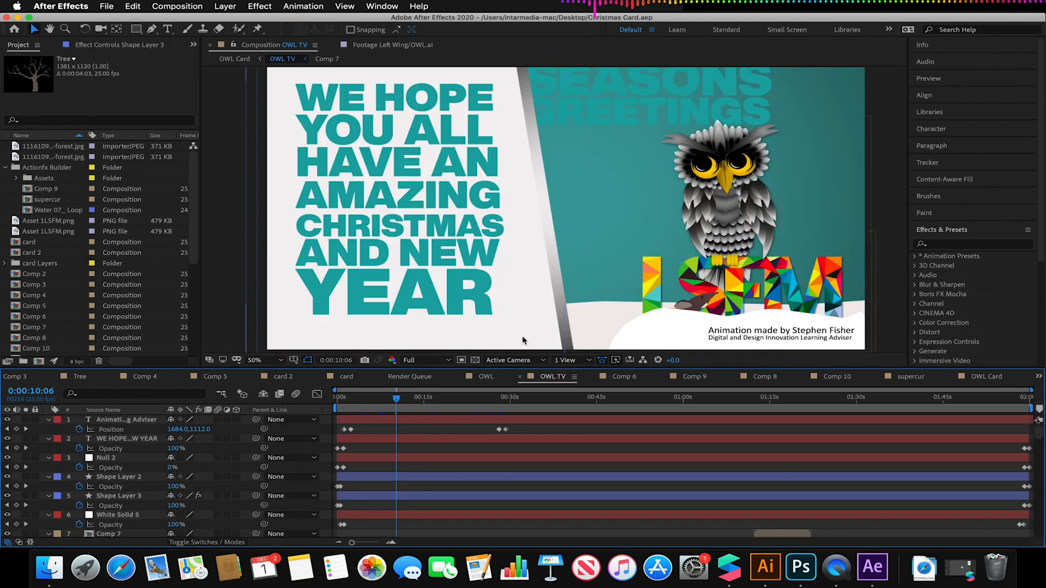
Step: Open the reindeer cutout composition from the Project panel
left_click(396, 194)
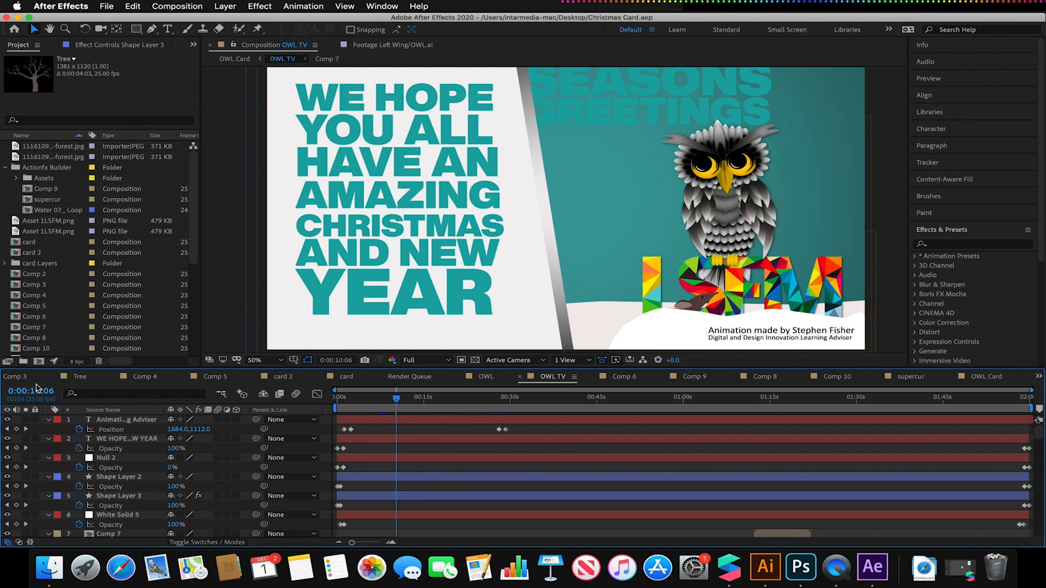
left_click(255, 361)
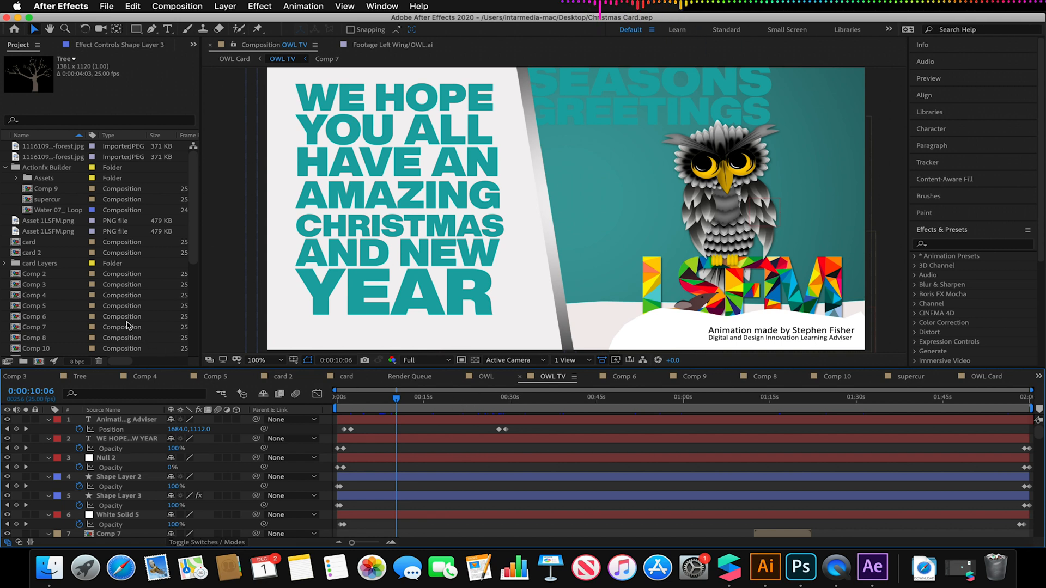
scroll("down", 3)
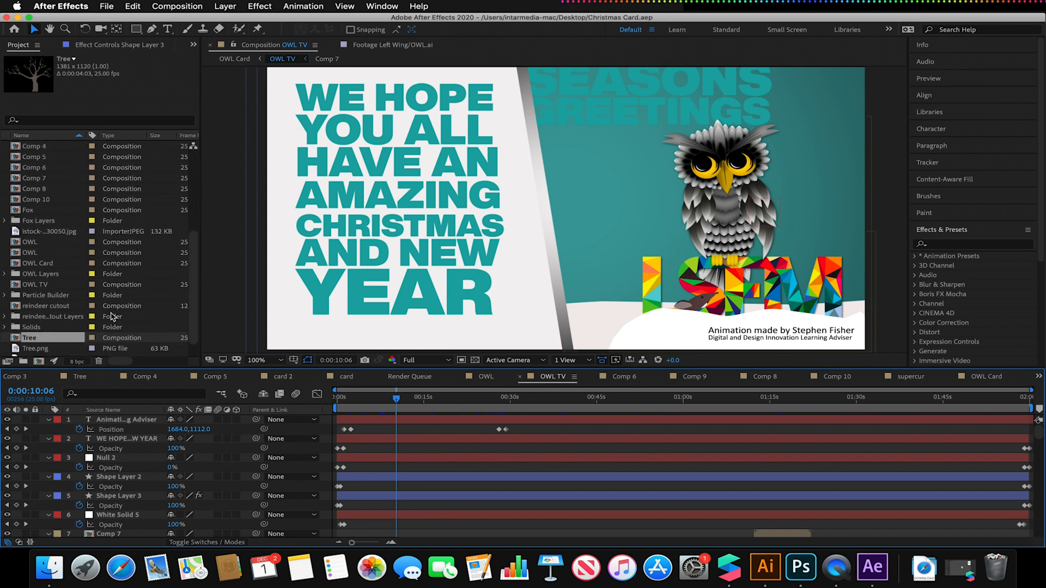
double_click(45, 305)
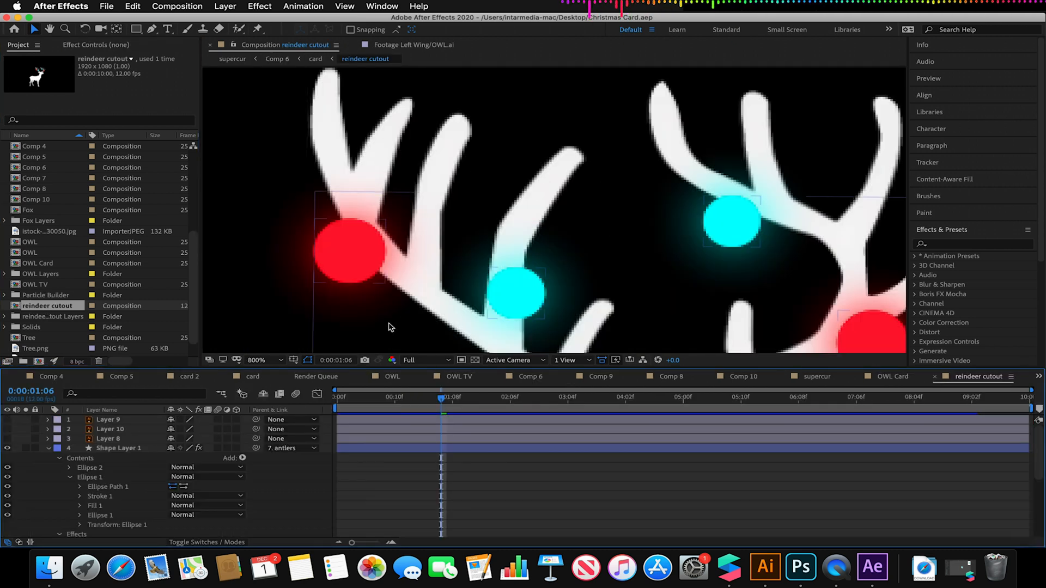
left_click(256, 361)
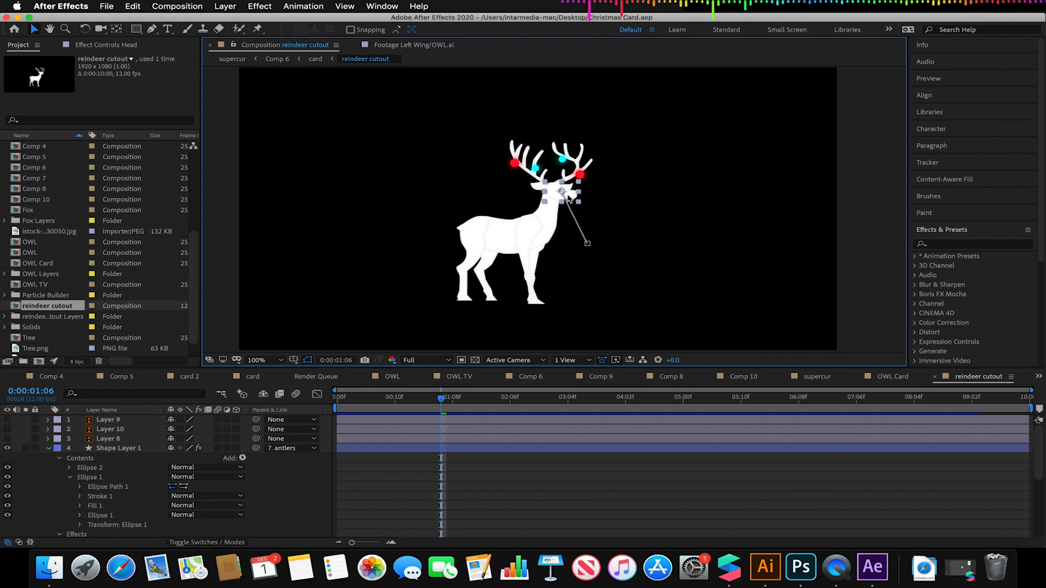
mouse_move(160, 442)
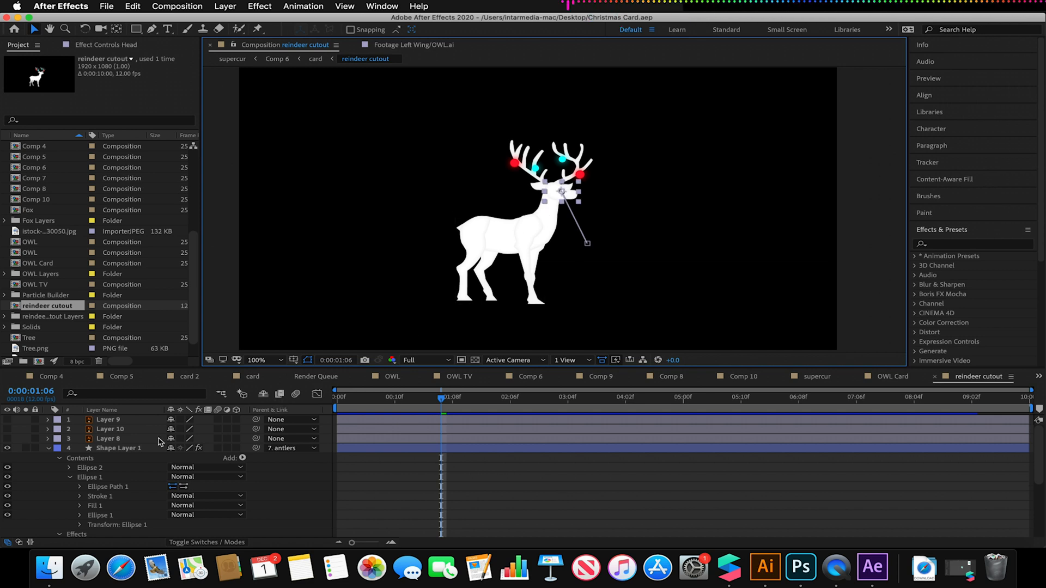
scroll("down", 3)
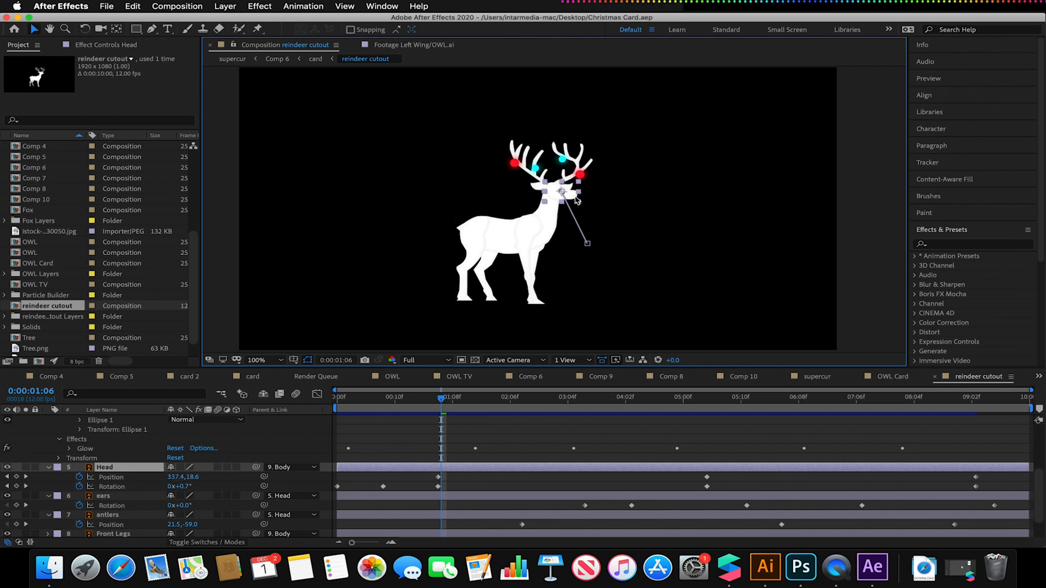
left_click(529, 260)
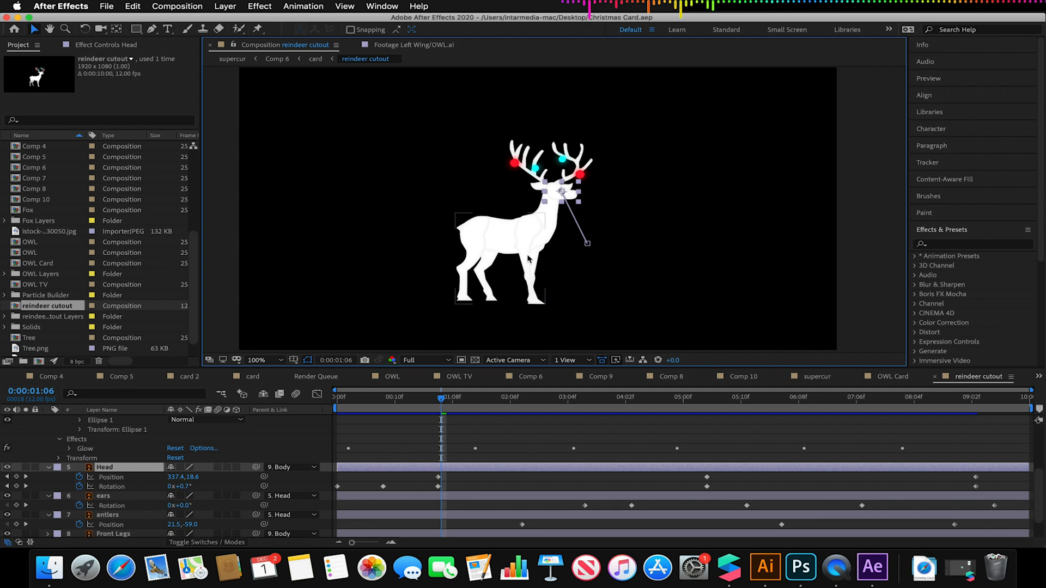
mouse_move(531, 228)
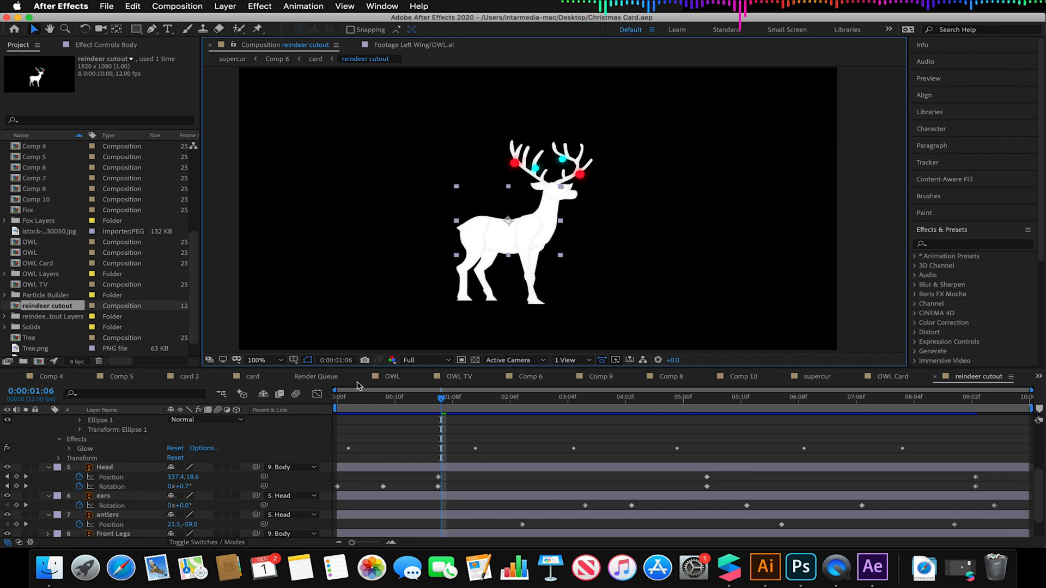
mouse_move(562, 213)
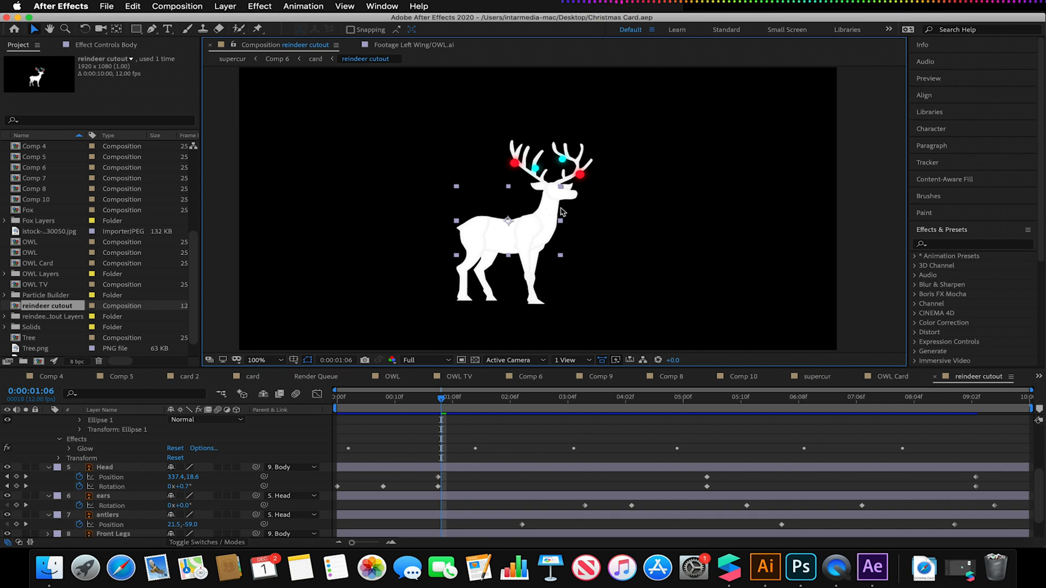
mouse_move(245, 416)
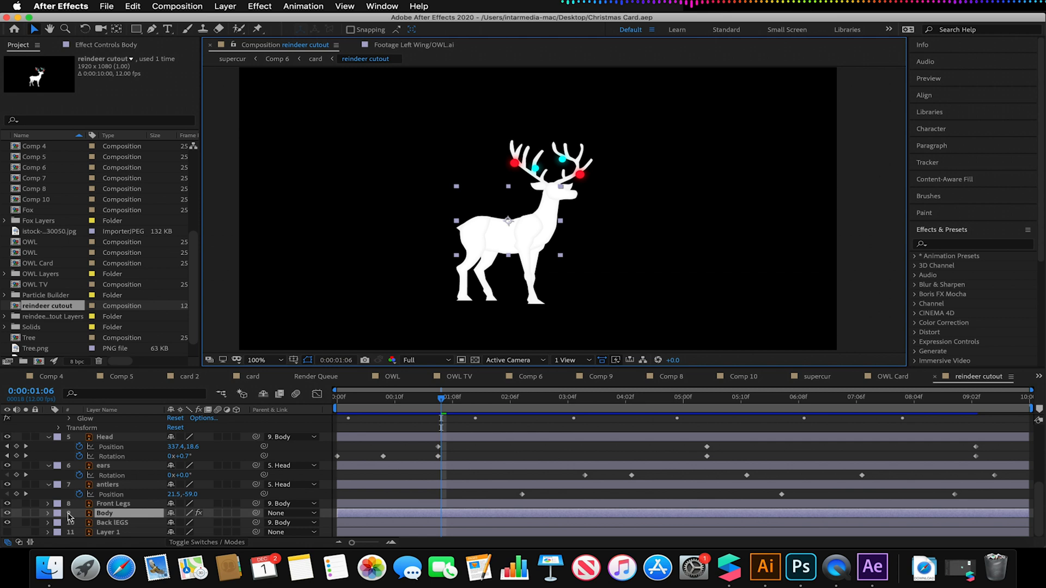
Step: Select the Puppet Position Pin tool, preview from frame 0, and add the composition to the Render Queue
left_click(258, 30)
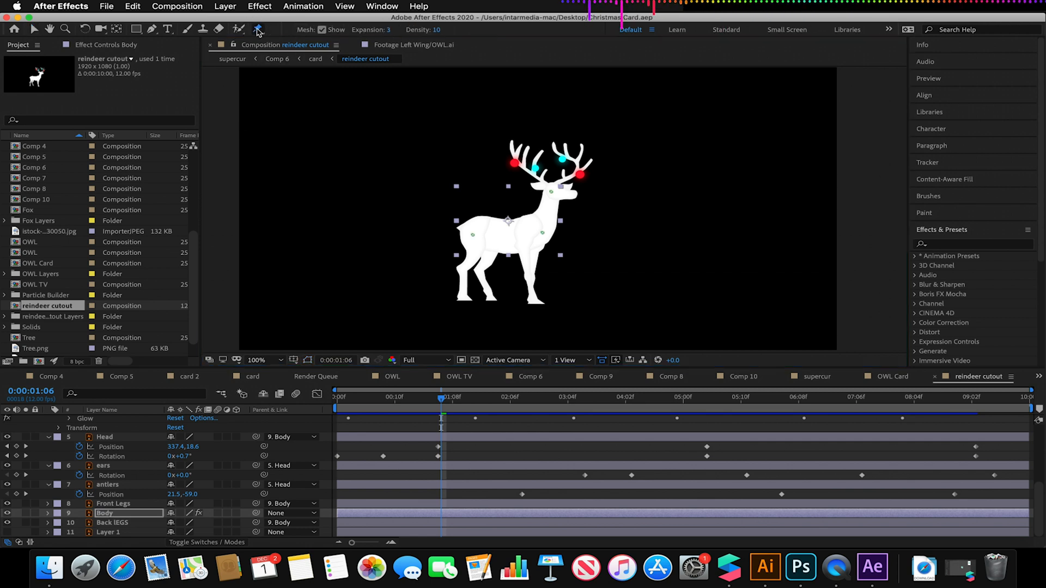
left_click(257, 30)
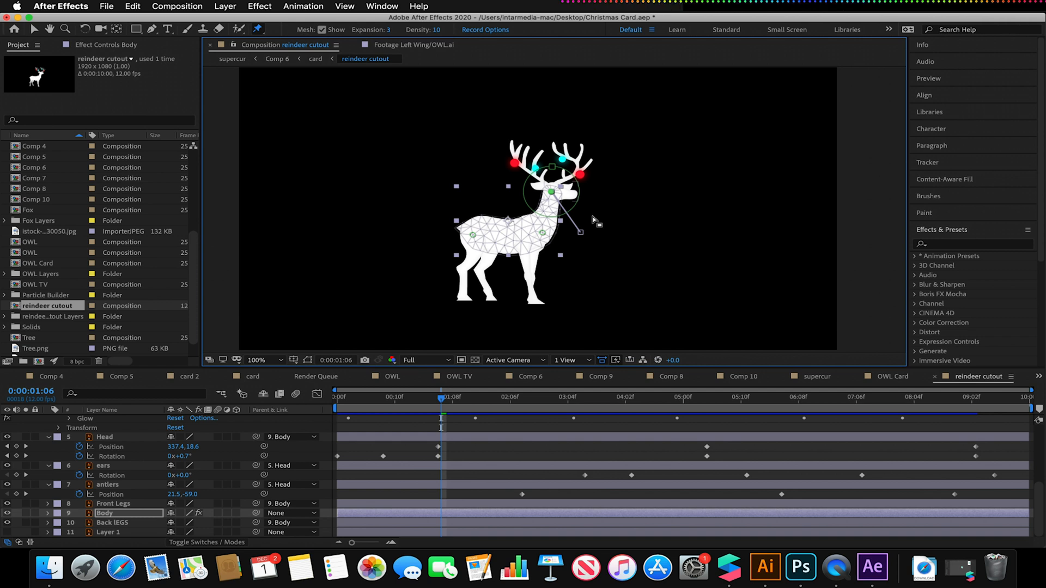
mouse_move(481, 208)
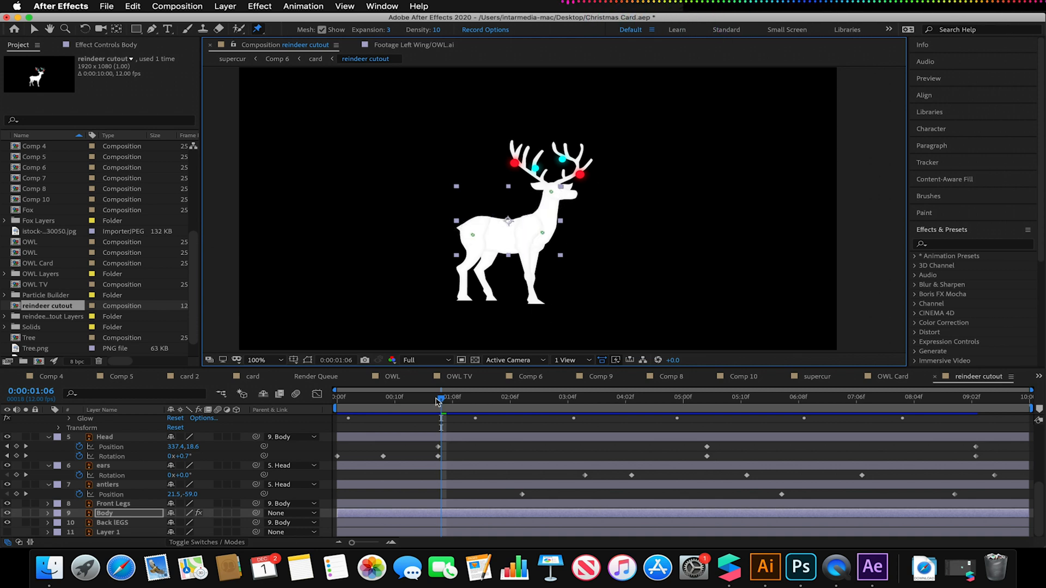
left_click(631, 397)
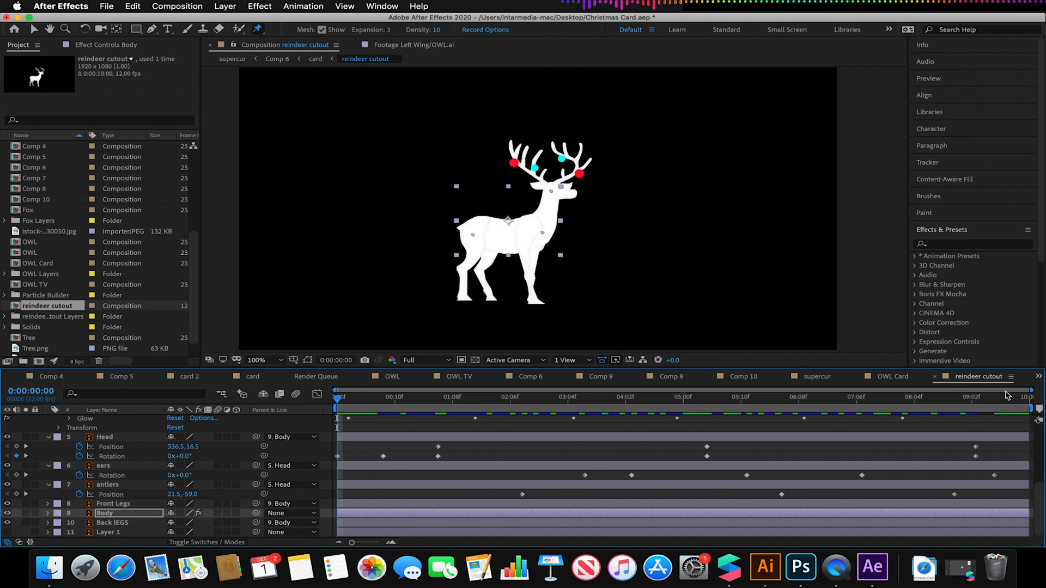
mouse_move(1003, 400)
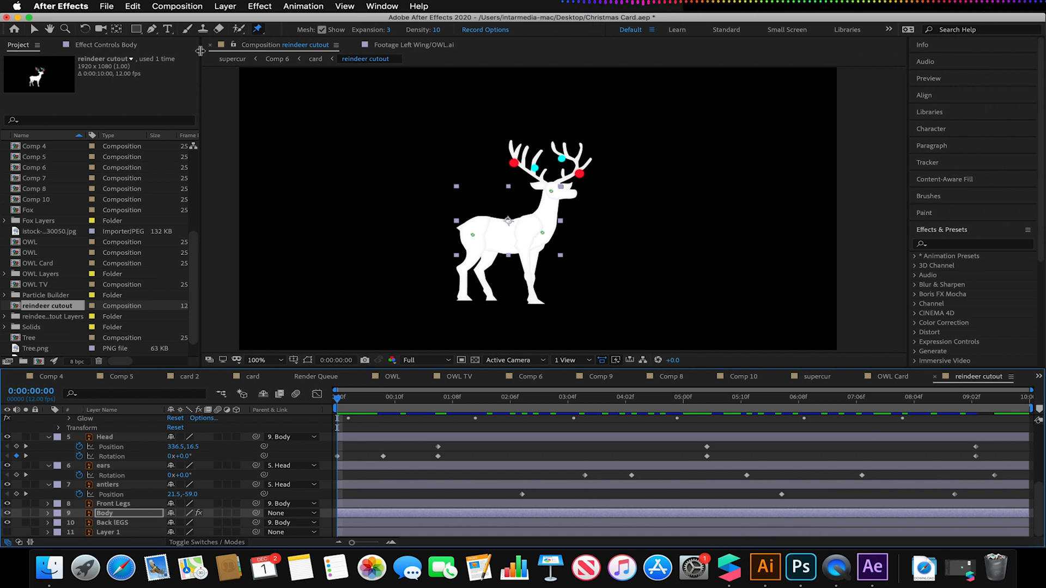
left_click(105, 6)
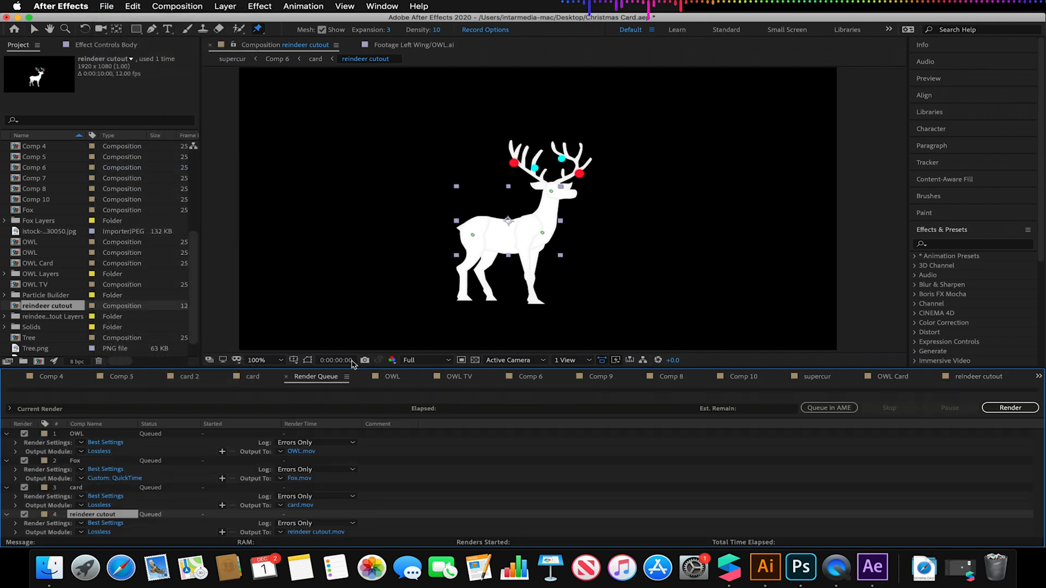
Step: Set the render's output module format to PNG Sequence instead of QuickTime
left_click(99, 532)
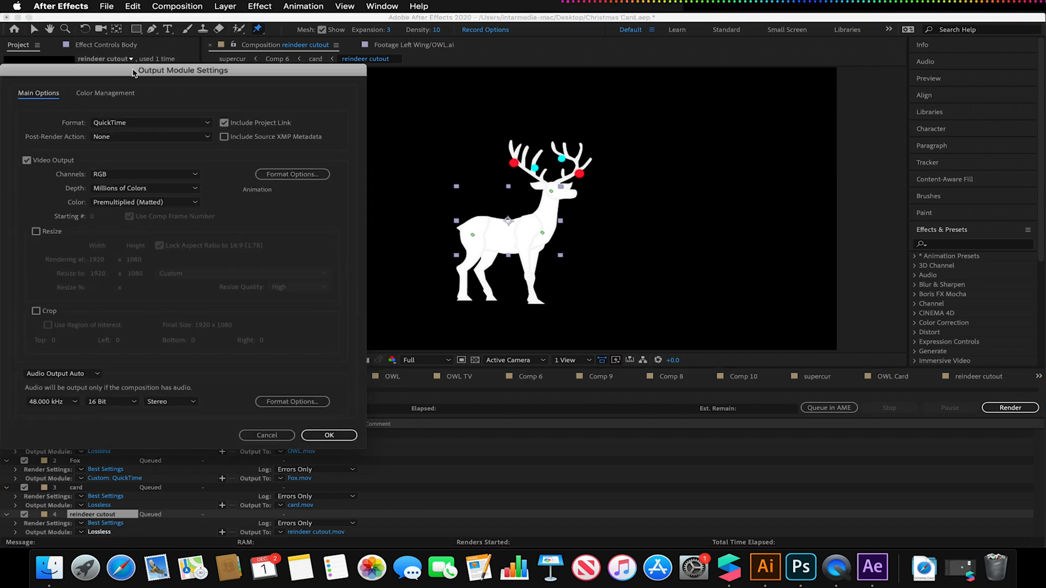
left_click(150, 123)
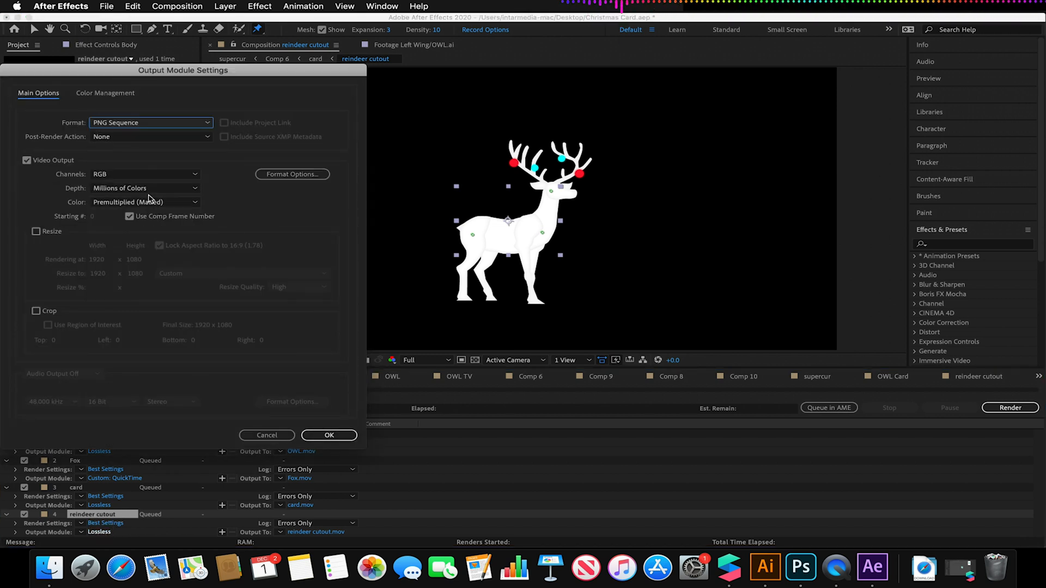
left_click(144, 174)
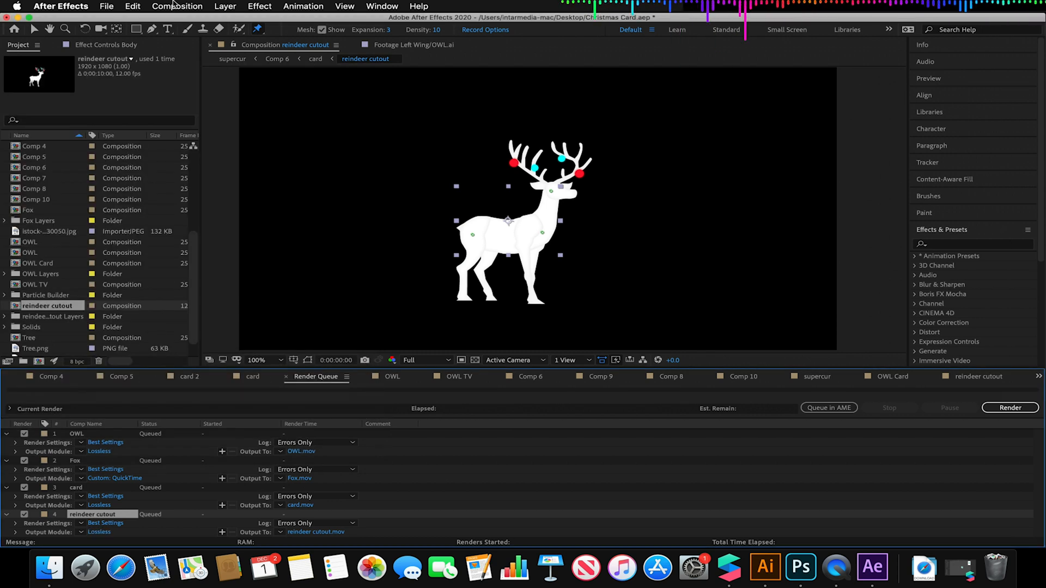
left_click(978, 376)
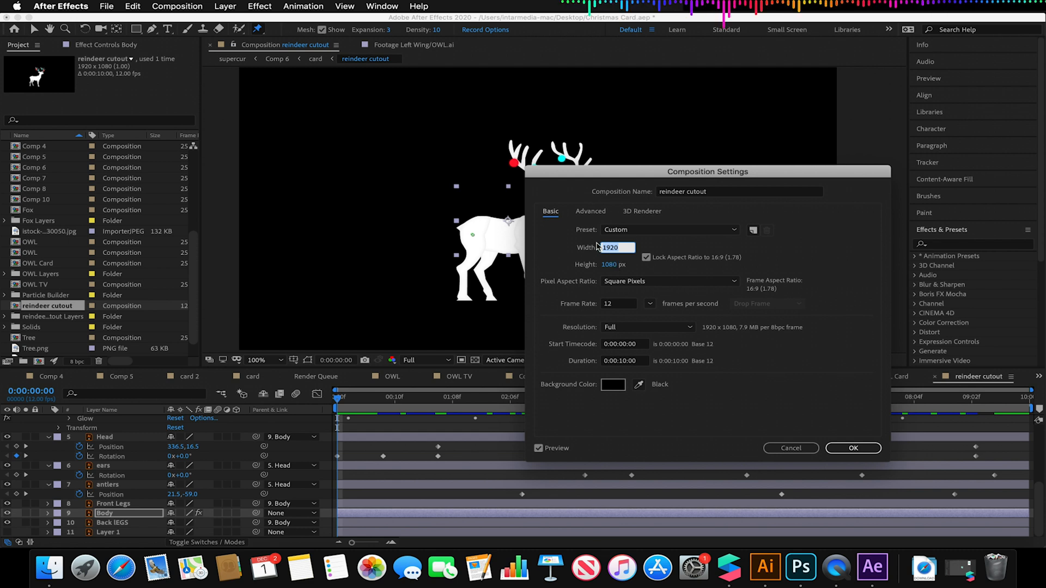
mouse_move(570, 235)
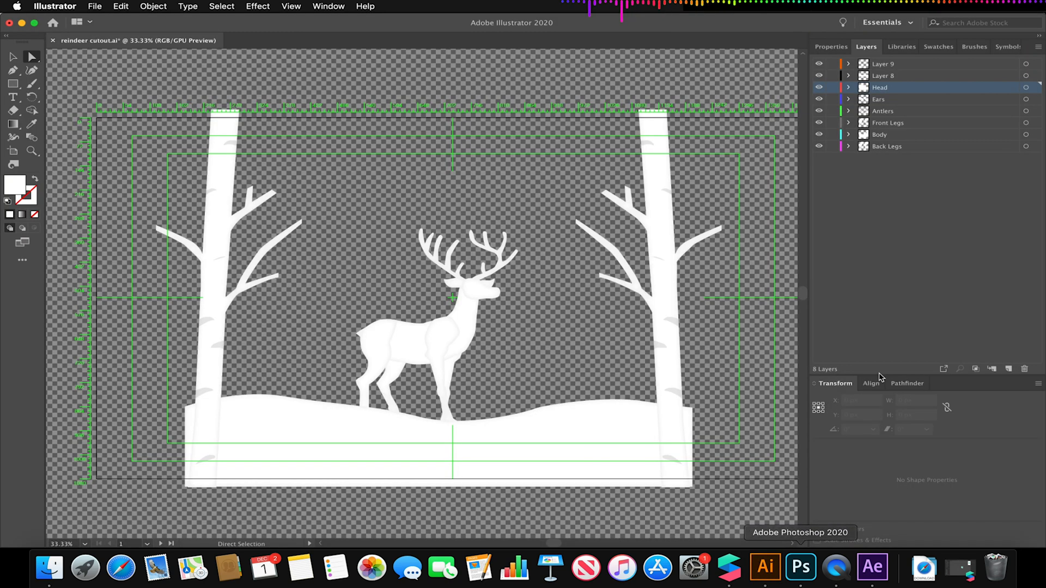
Step: Dismiss Composition Settings and switch over to the Photoshop card design
left_click(884, 63)
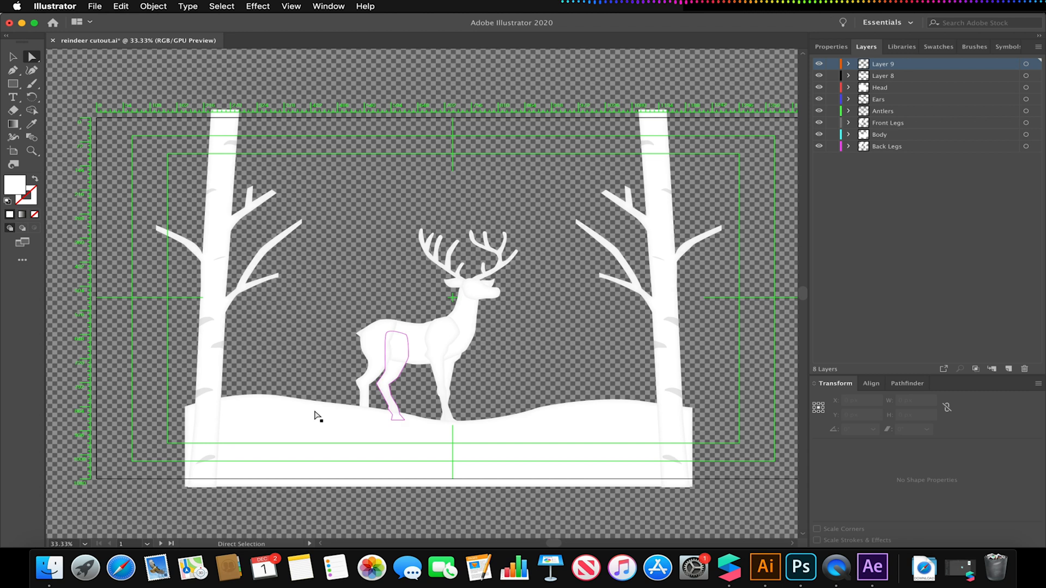
mouse_move(800, 567)
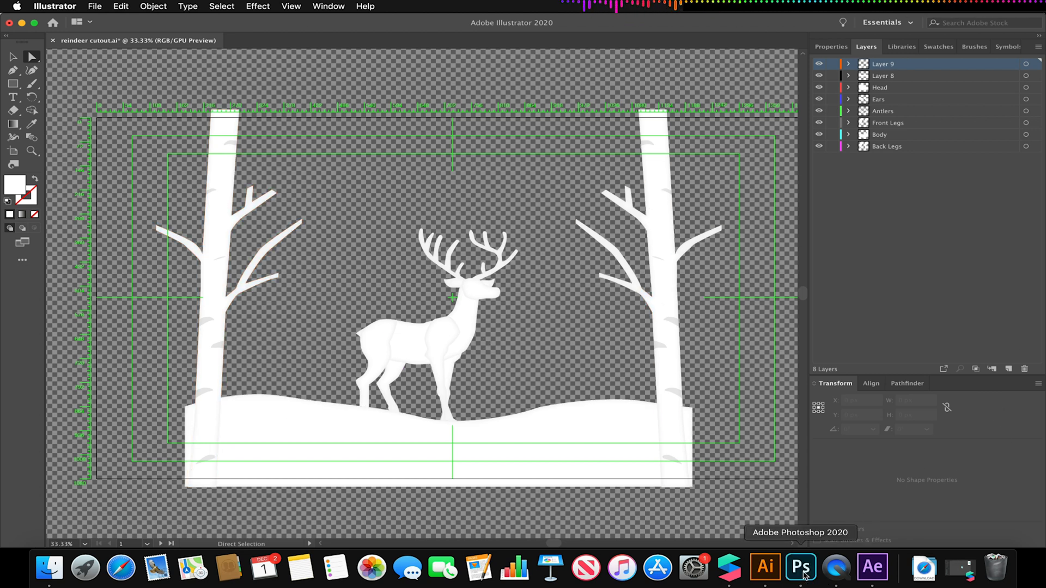
left_click(800, 568)
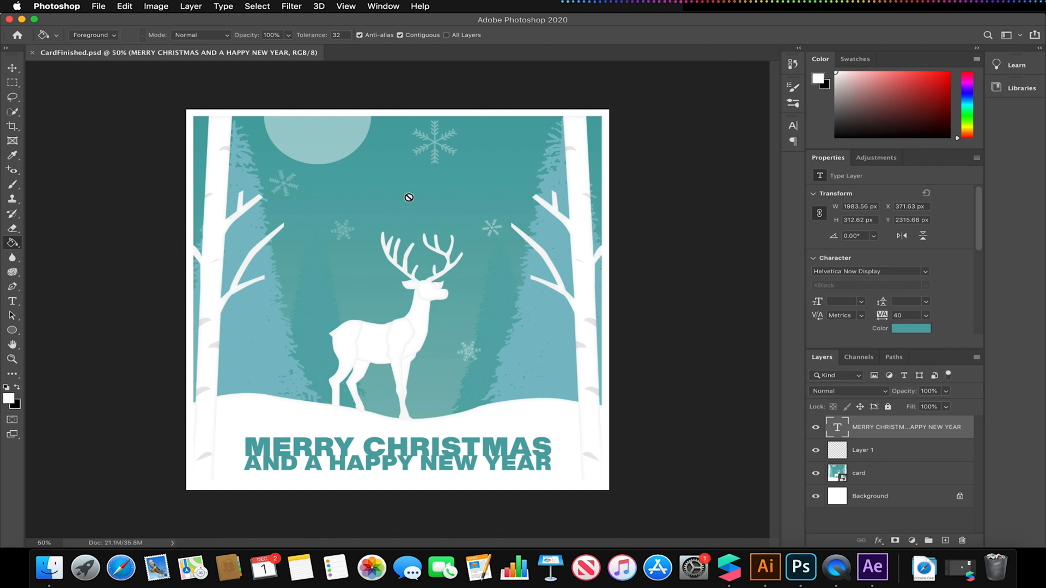
mouse_move(870, 521)
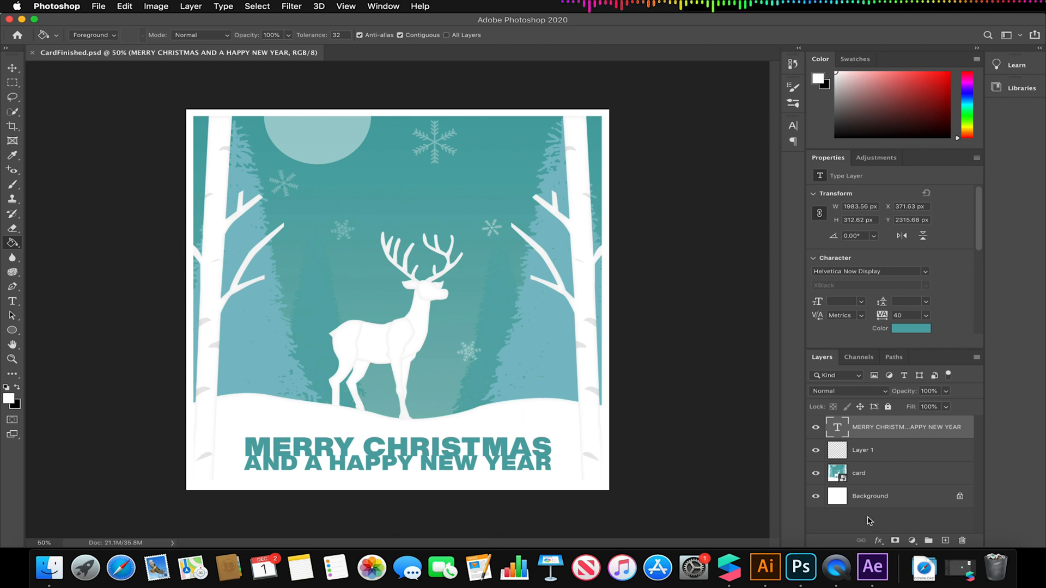
Step: View the CardFinished.psd card layer, glance at the Illustrator snowflakes, then switch to Spark AR Studio
left_click(861, 473)
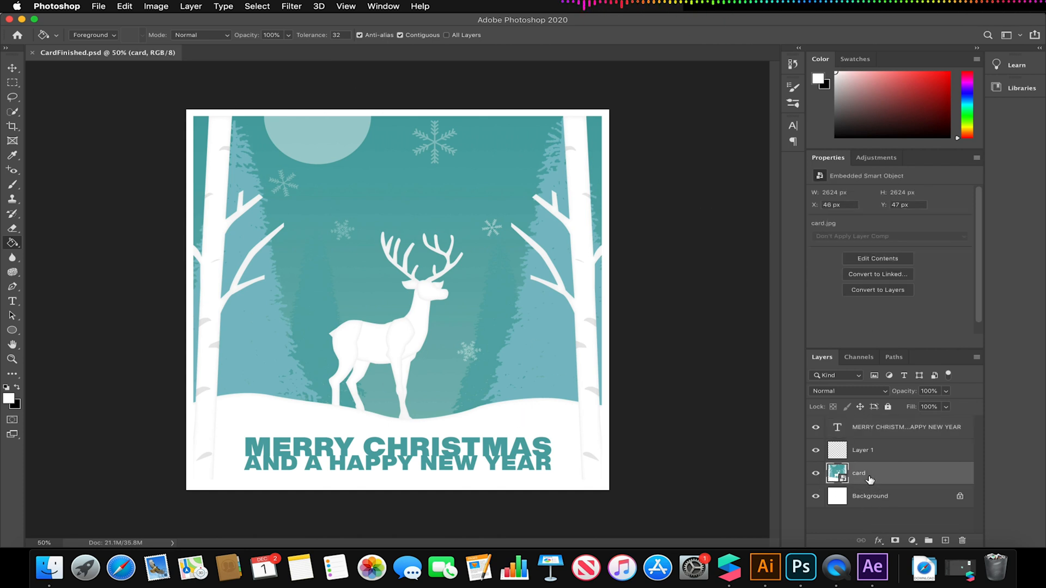
mouse_move(453, 112)
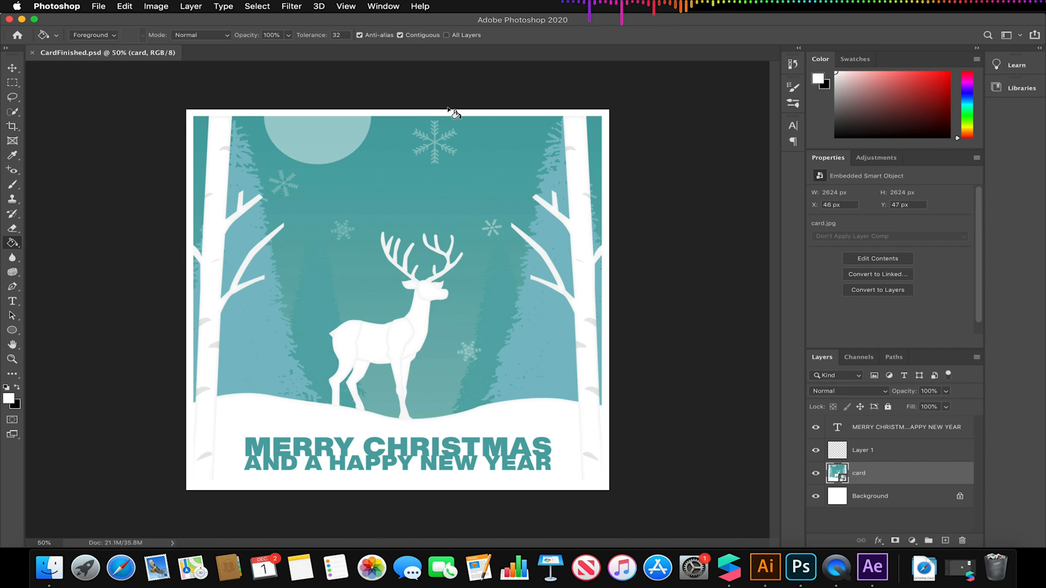
mouse_move(22, 212)
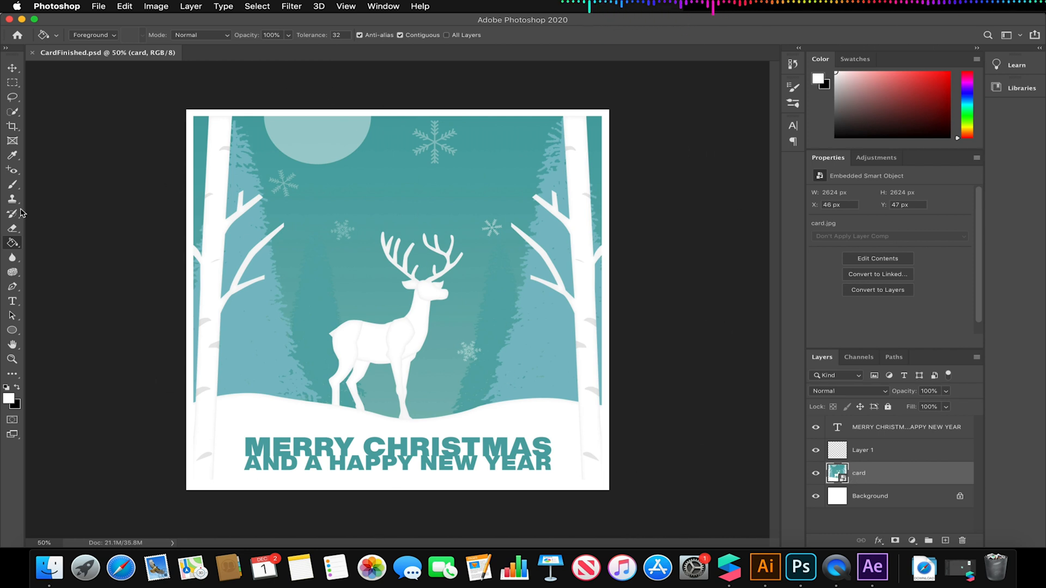
mouse_move(311, 352)
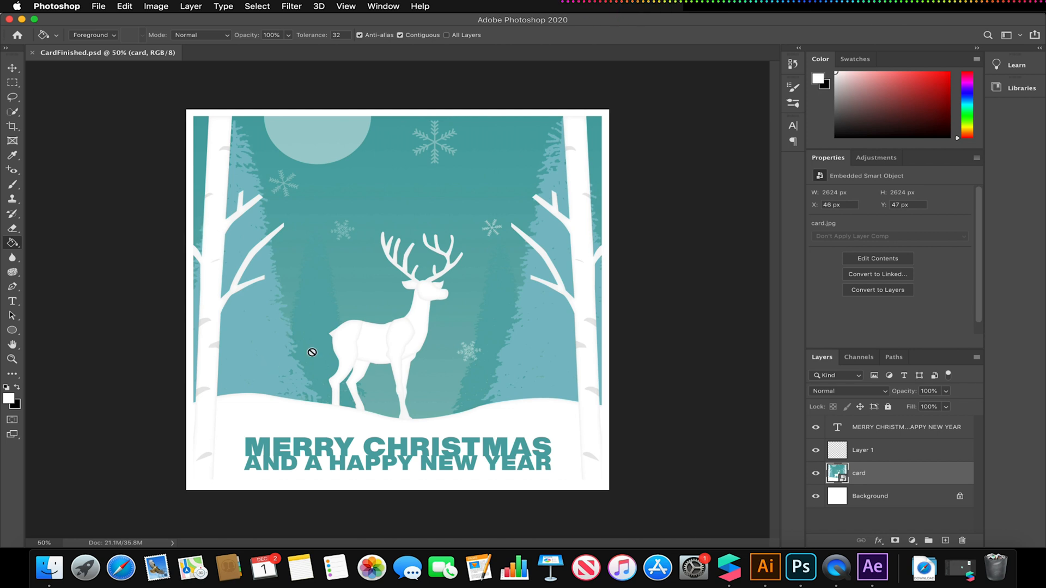
mouse_move(723, 328)
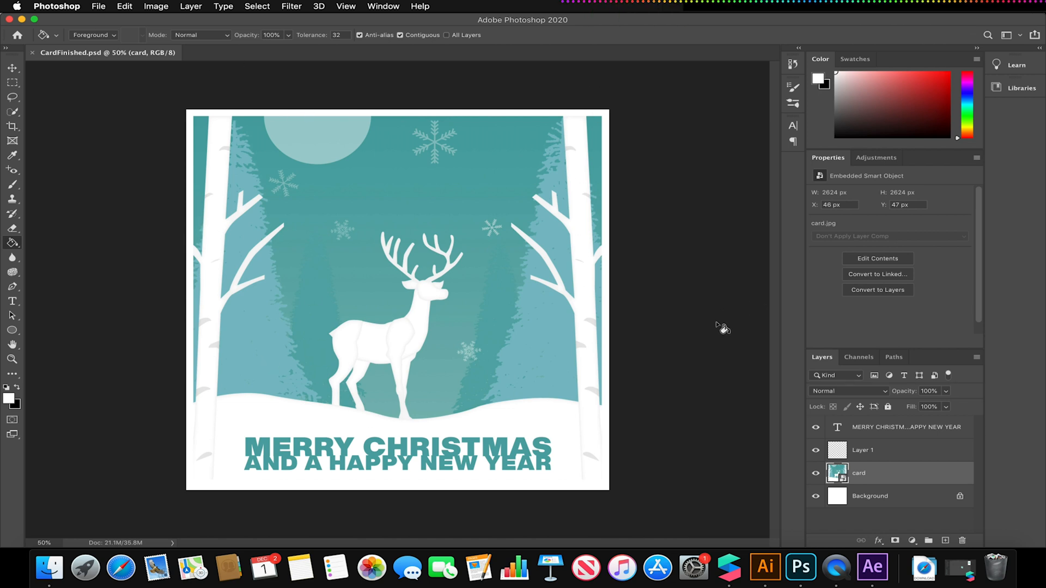
mouse_move(478, 228)
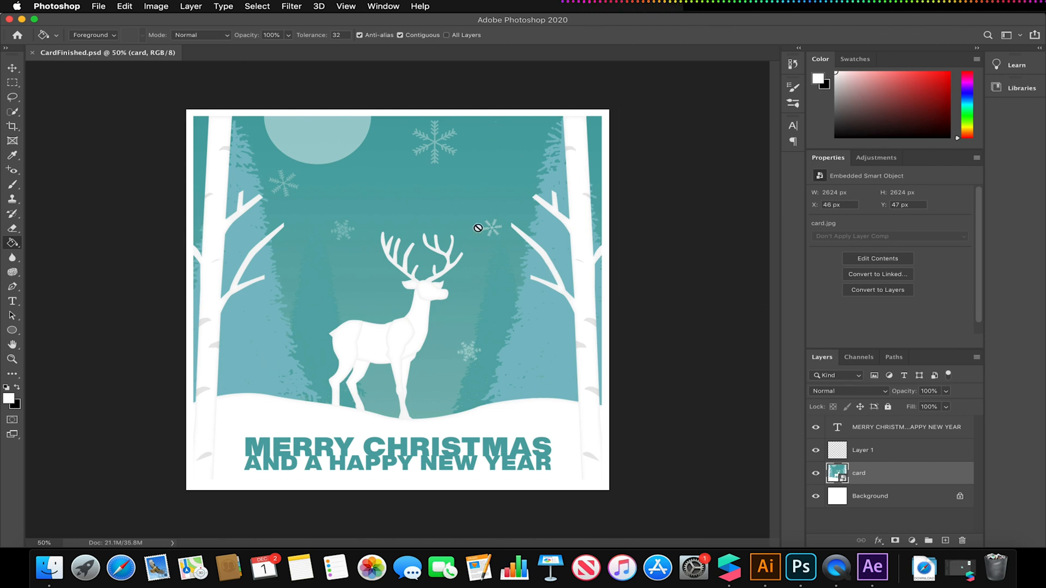
mouse_move(603, 354)
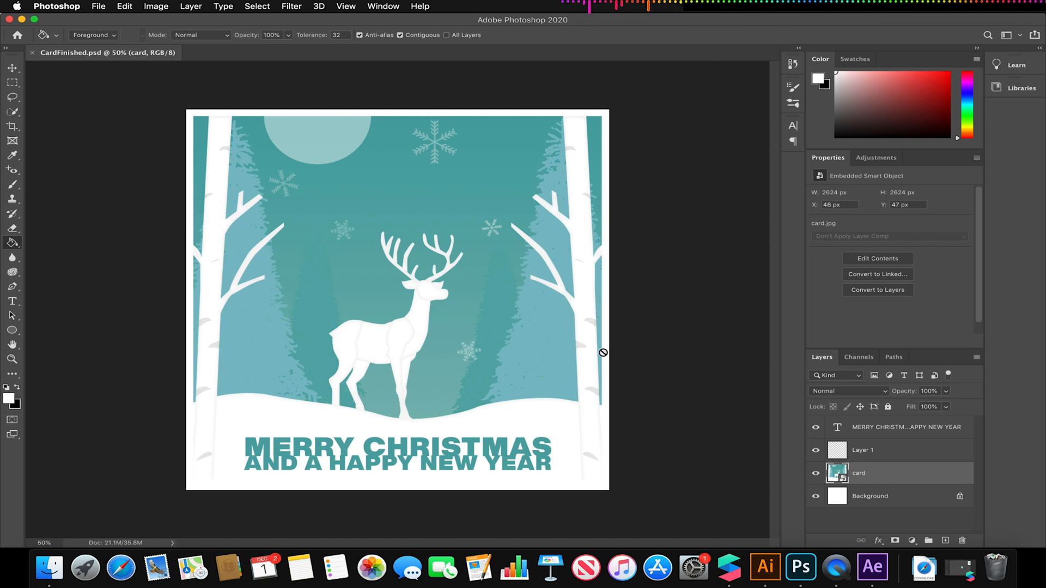
mouse_move(437, 137)
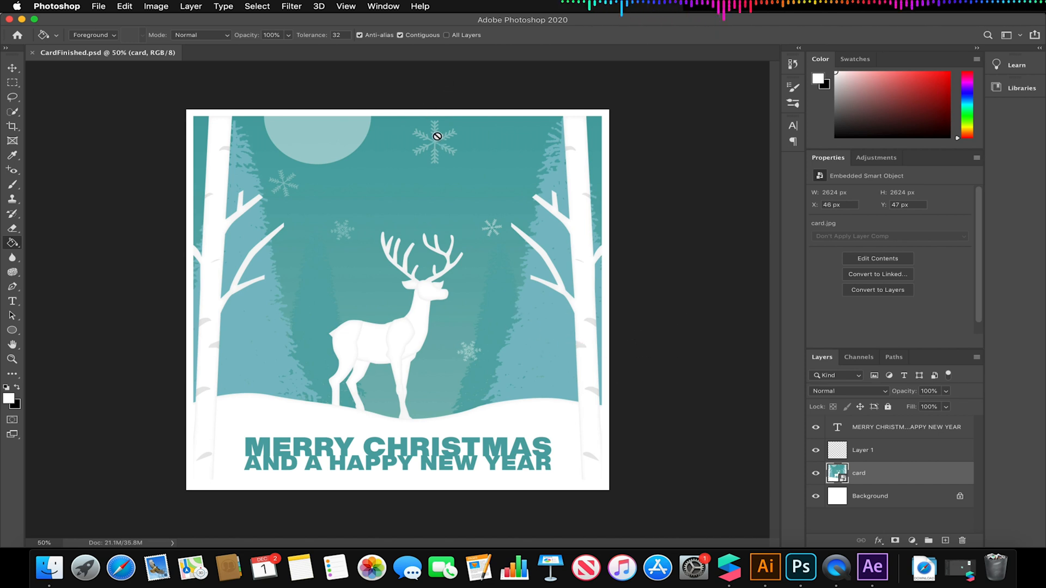
mouse_move(492, 242)
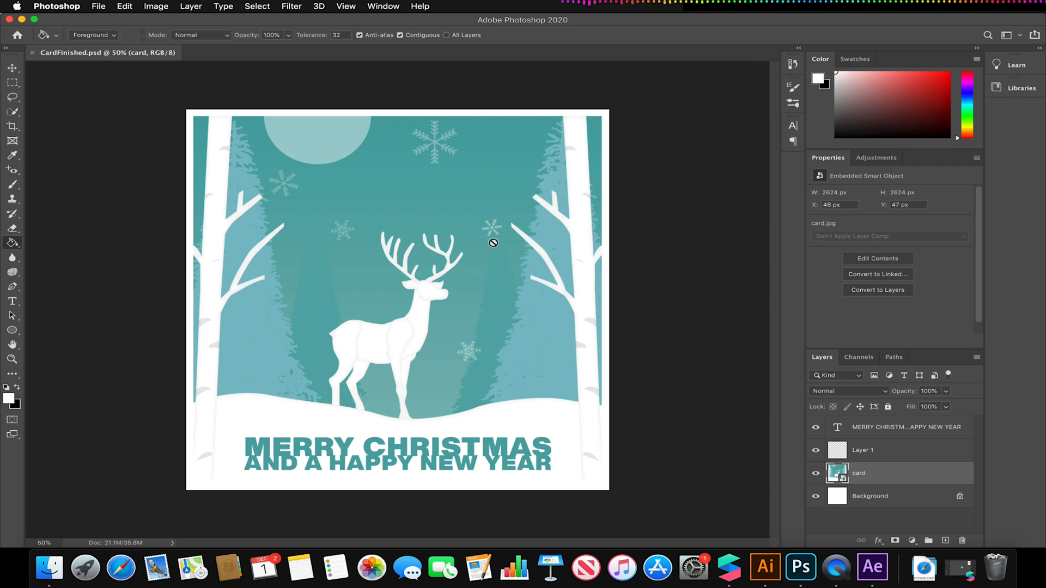
mouse_move(765, 568)
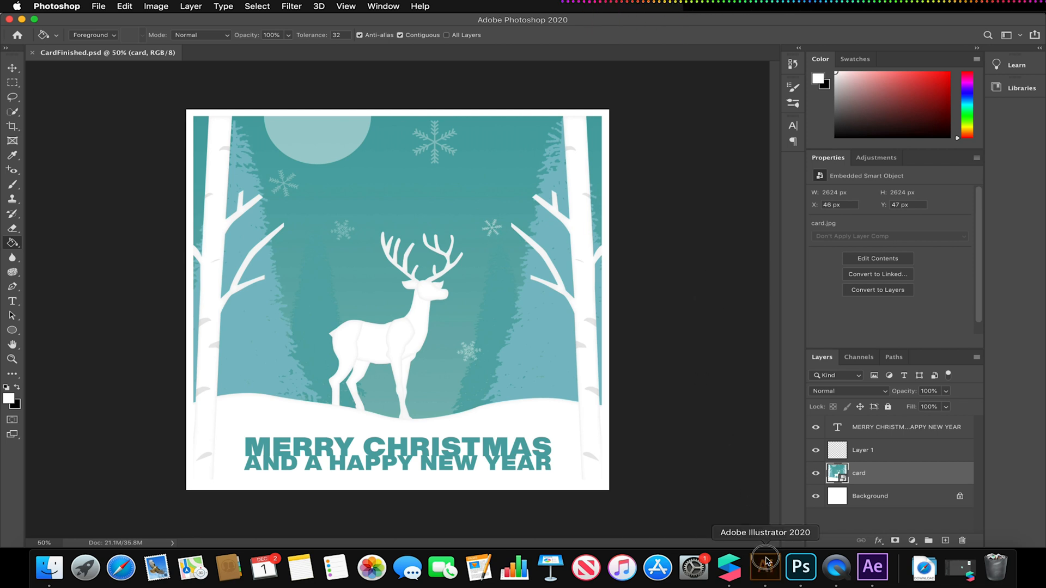
left_click(765, 568)
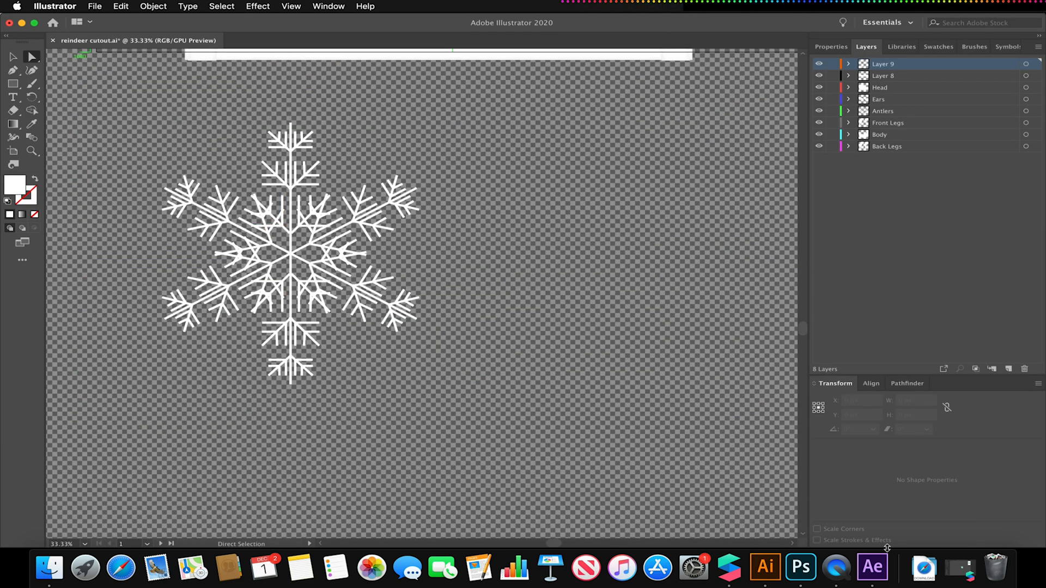
left_click(800, 568)
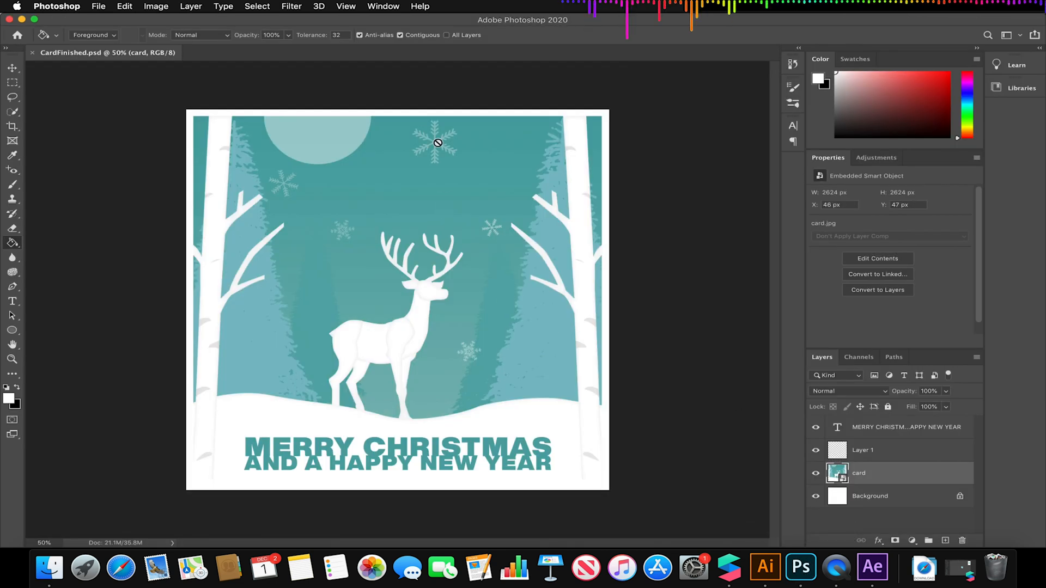
mouse_move(321, 185)
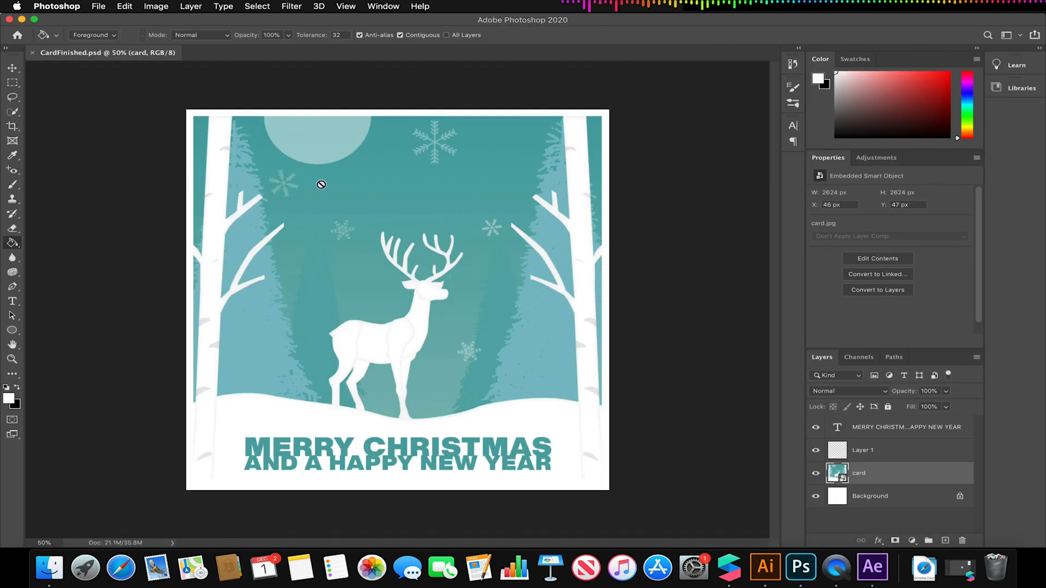
mouse_move(266, 326)
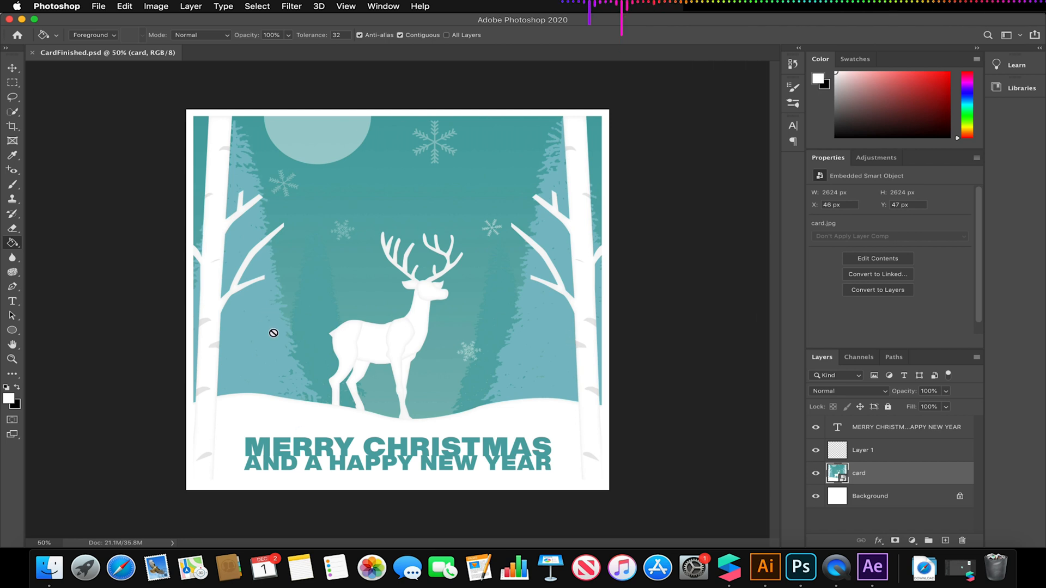
mouse_move(267, 471)
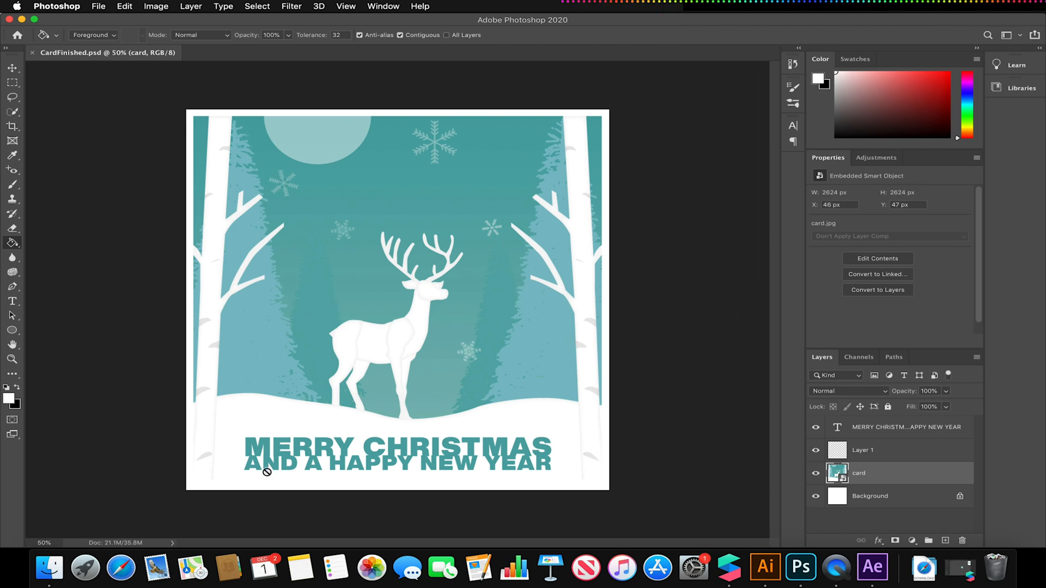
mouse_move(585, 568)
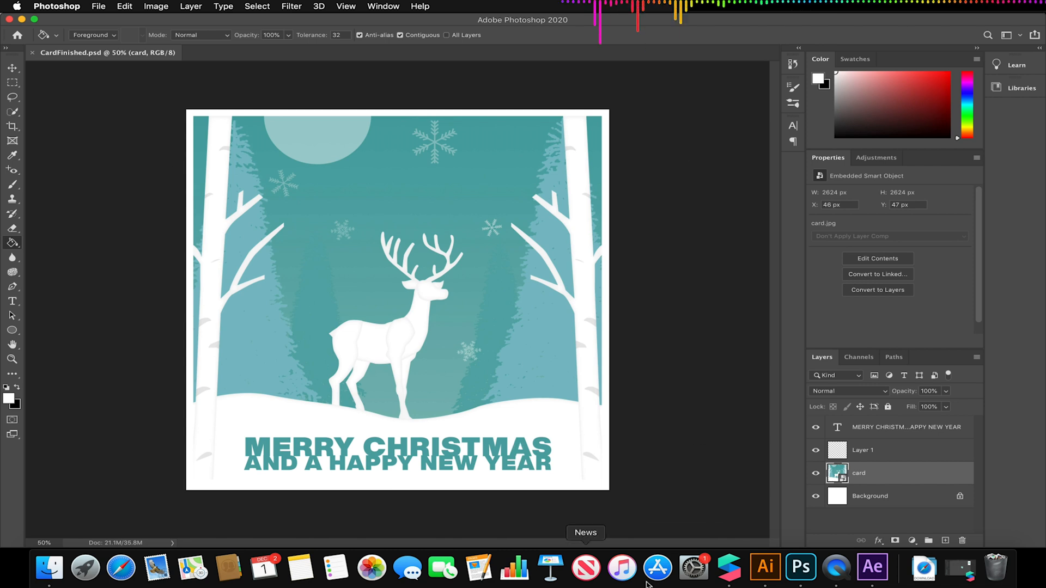
mouse_move(718, 276)
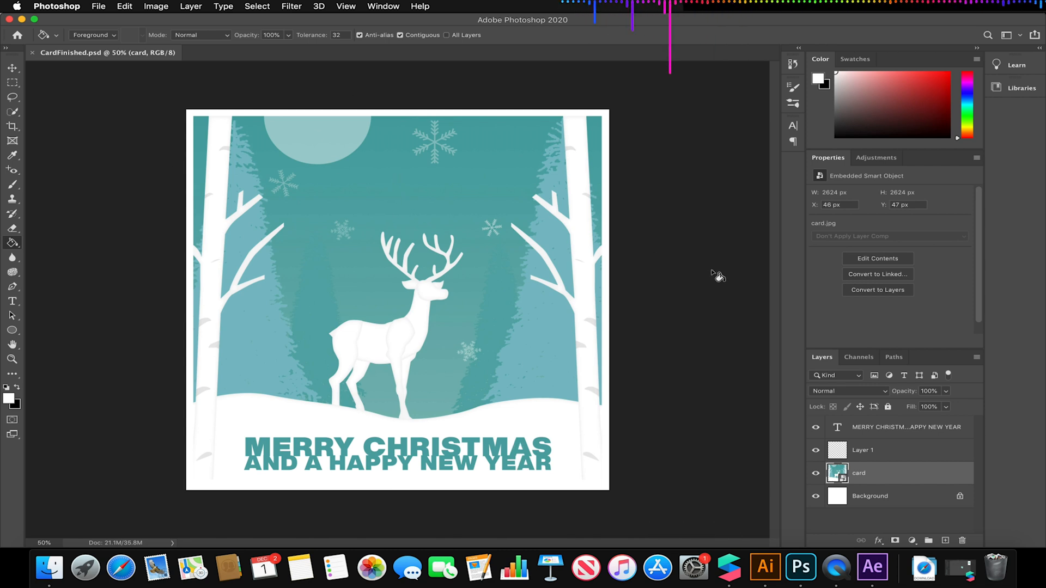
mouse_move(360, 447)
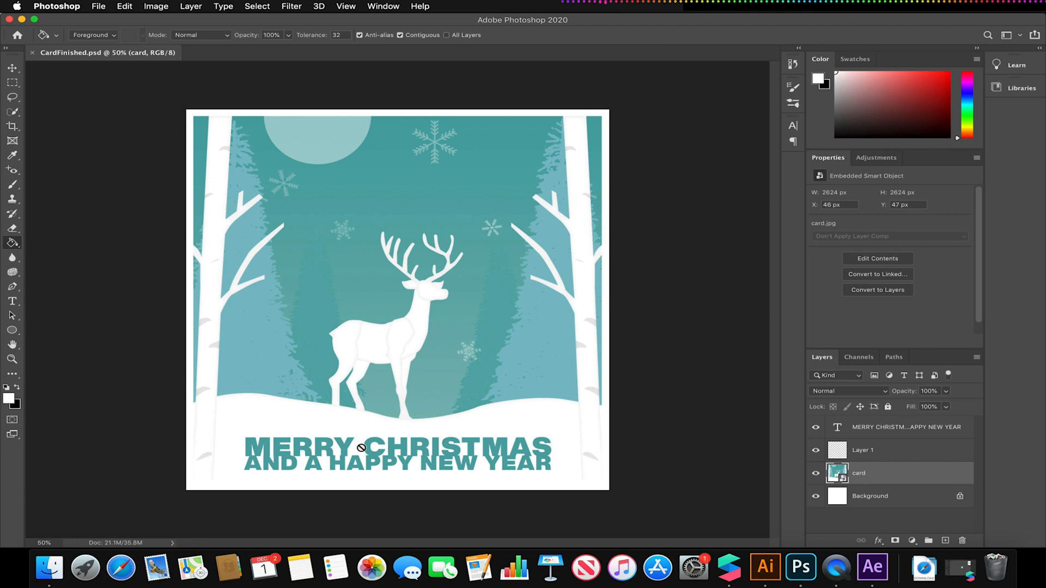
mouse_move(194, 112)
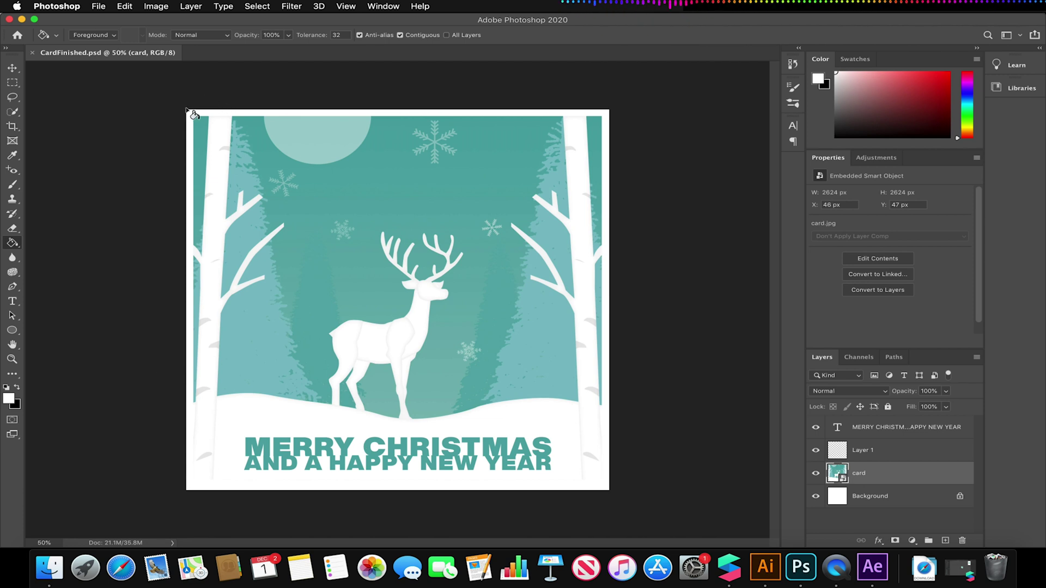
mouse_move(262, 281)
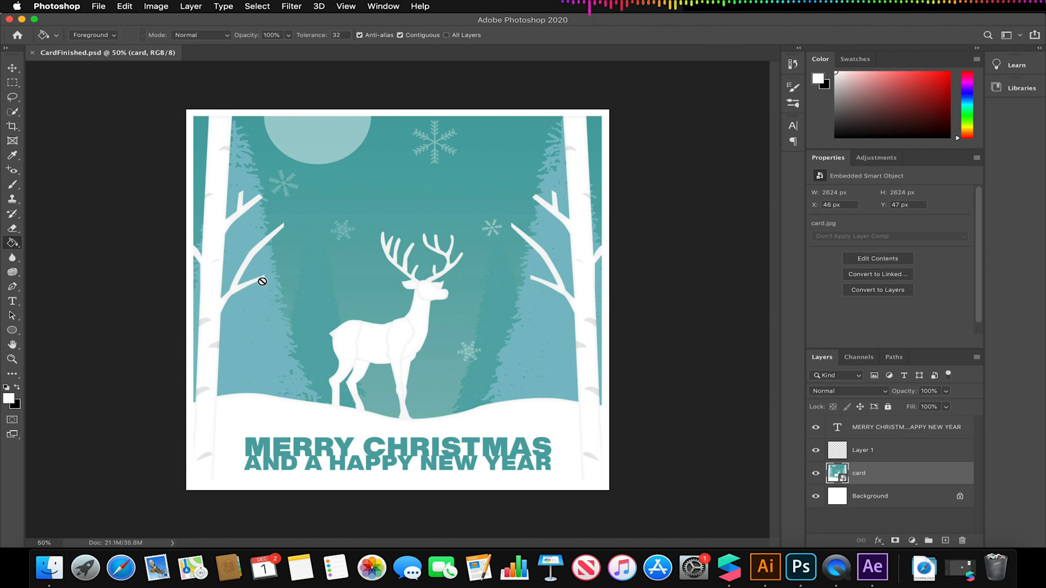
mouse_move(141, 427)
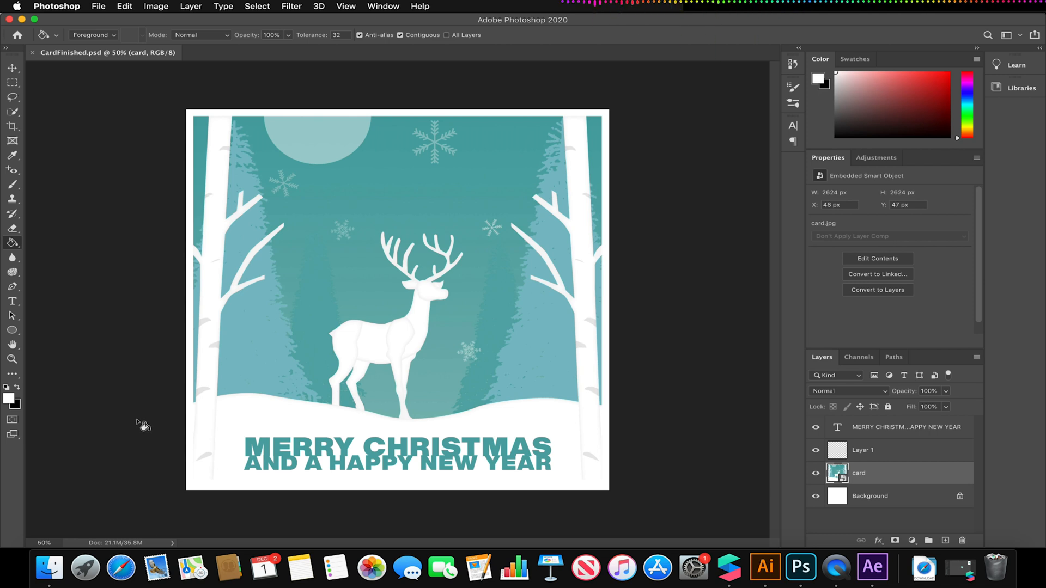
mouse_move(152, 427)
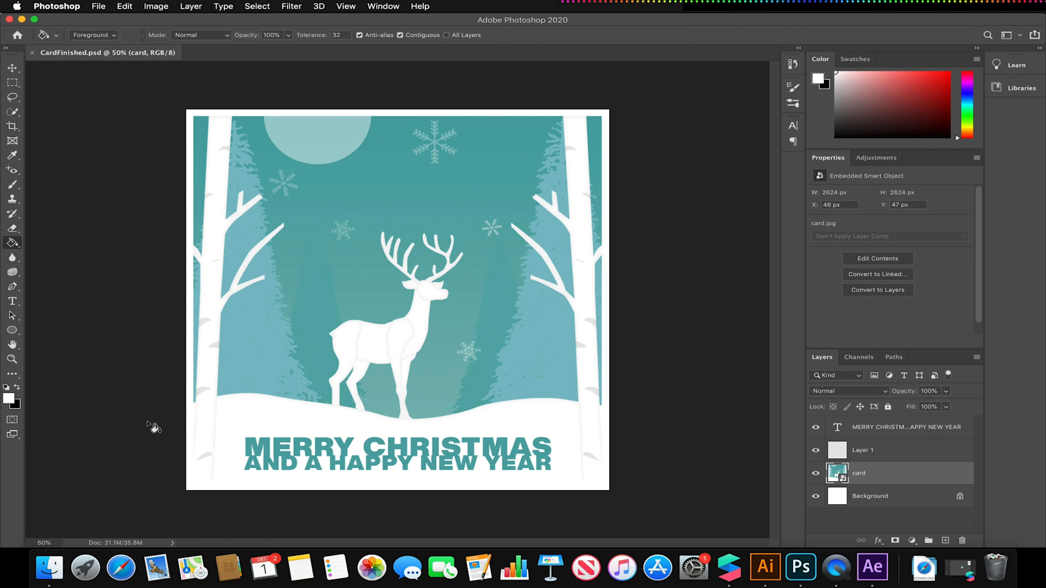
mouse_move(147, 474)
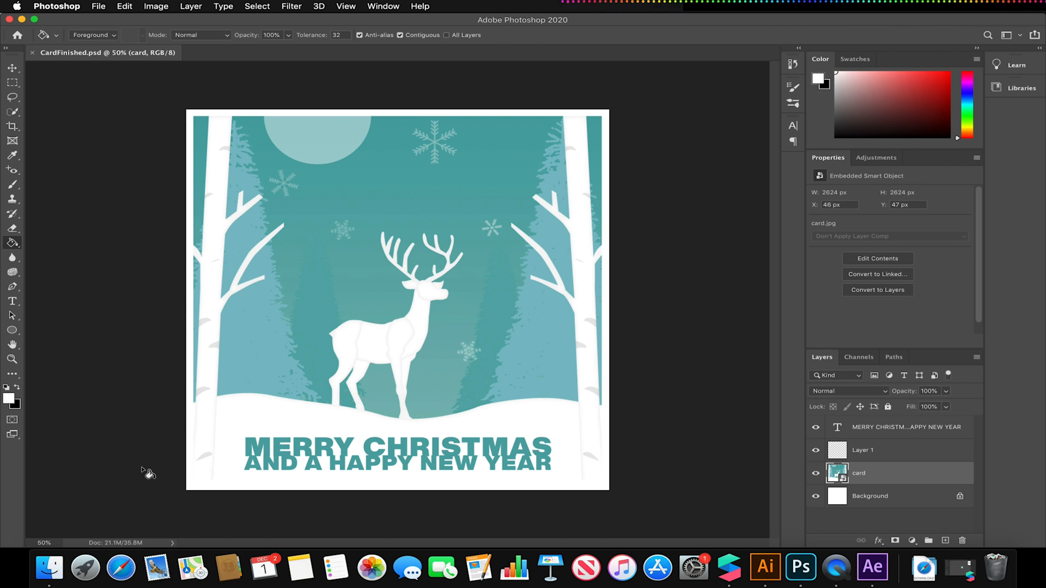
mouse_move(556, 251)
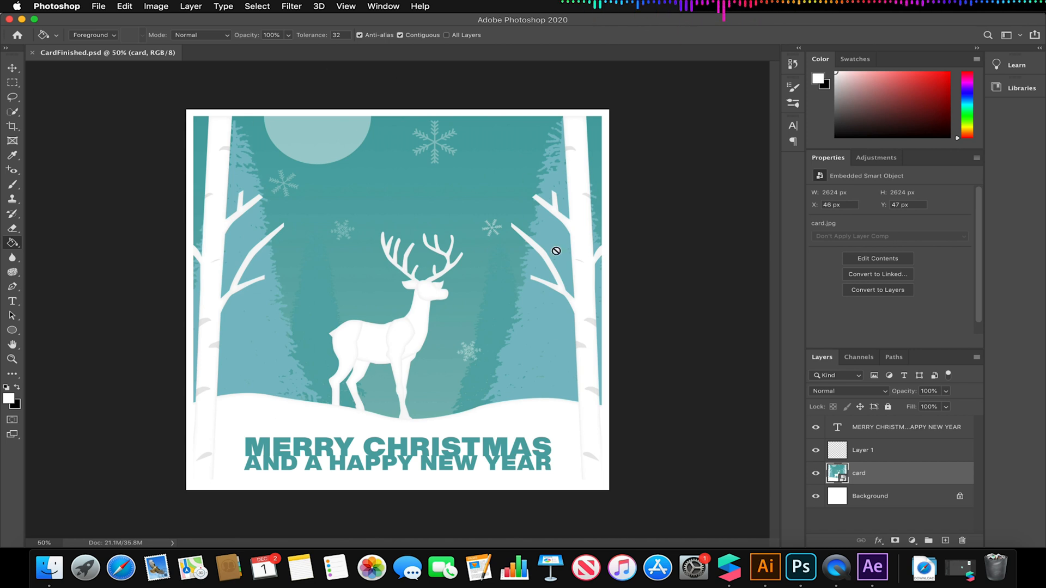
mouse_move(468, 432)
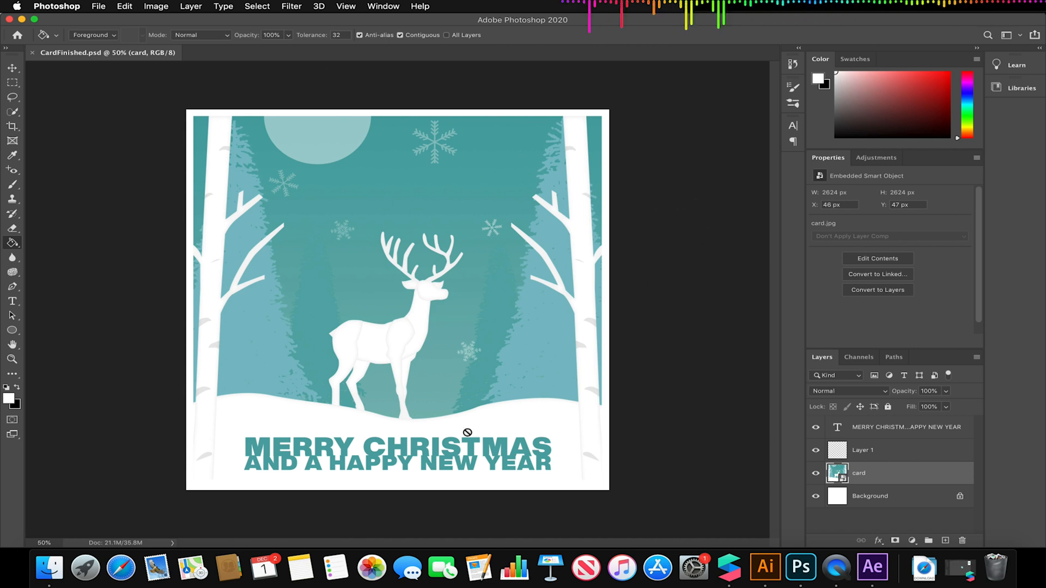
mouse_move(732, 550)
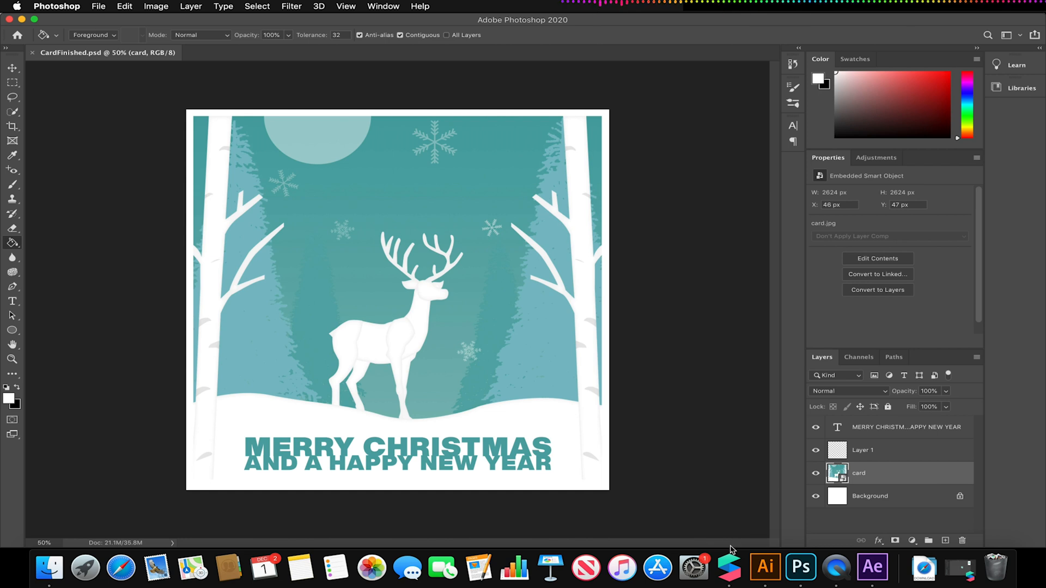
left_click(754, 568)
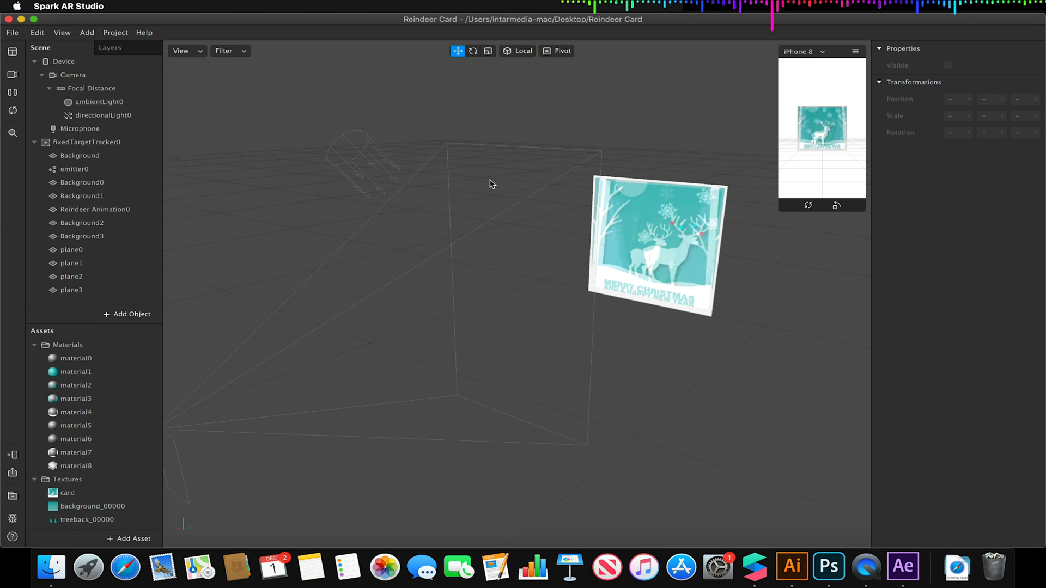
Step: Select fixedTargetTracker0 in the Scene panel and orbit the viewport around the card
left_click(85, 142)
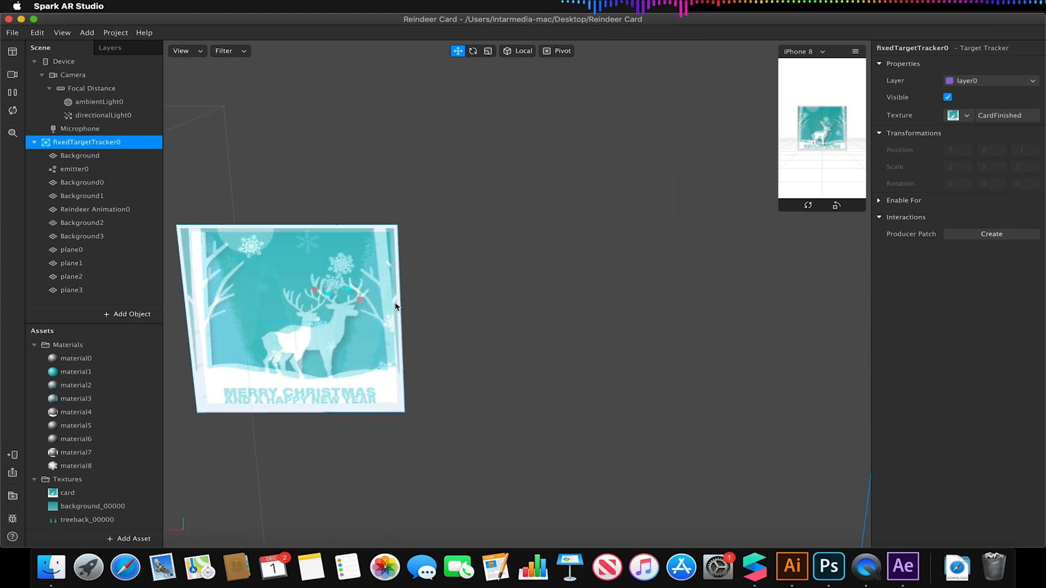
left_click(508, 296)
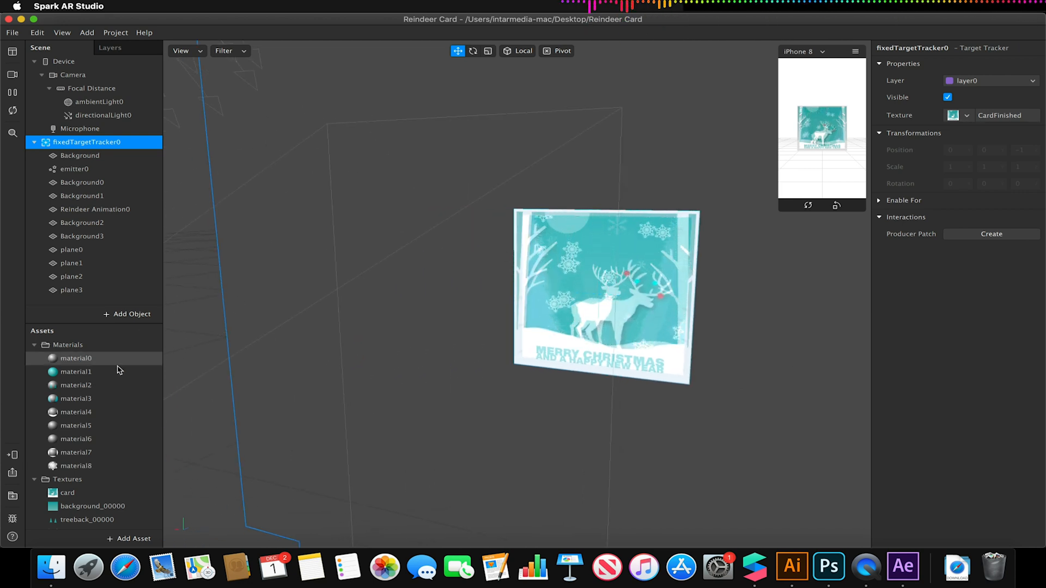
mouse_move(12, 455)
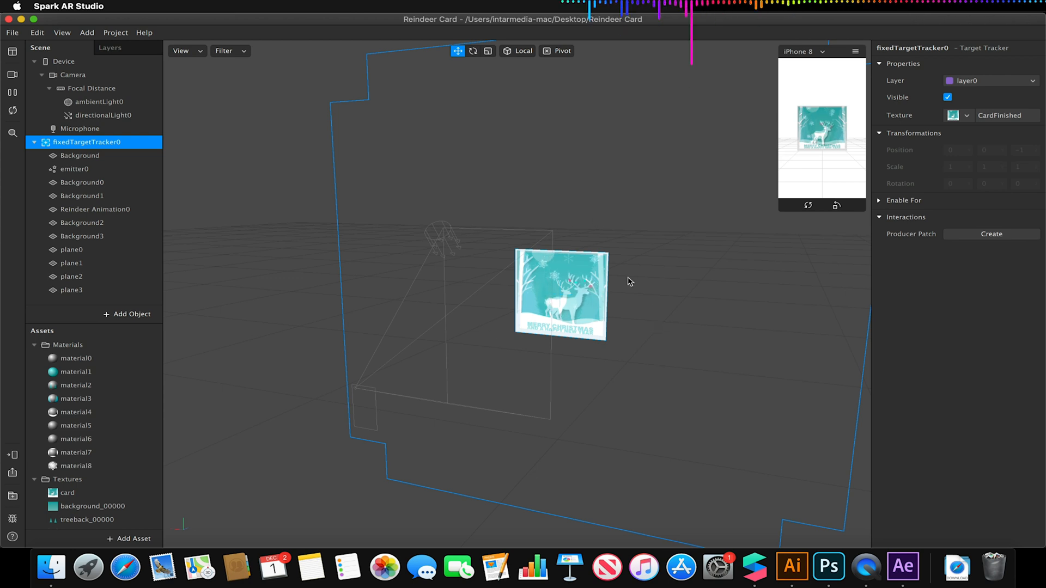
mouse_move(792, 567)
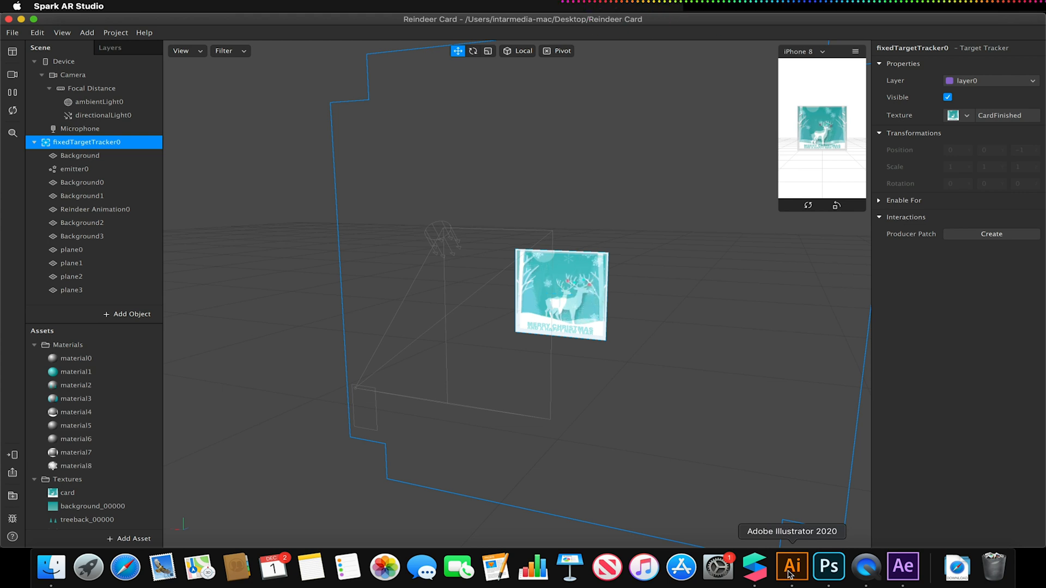
Step: Switch back to After Effects and open the OWL TV composition tab
left_click(902, 568)
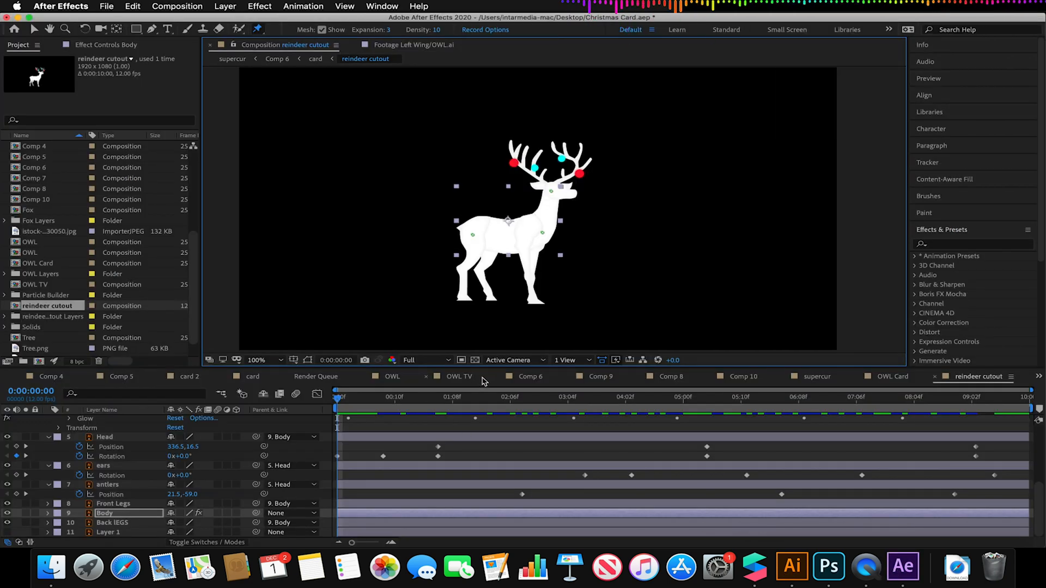
left_click(459, 376)
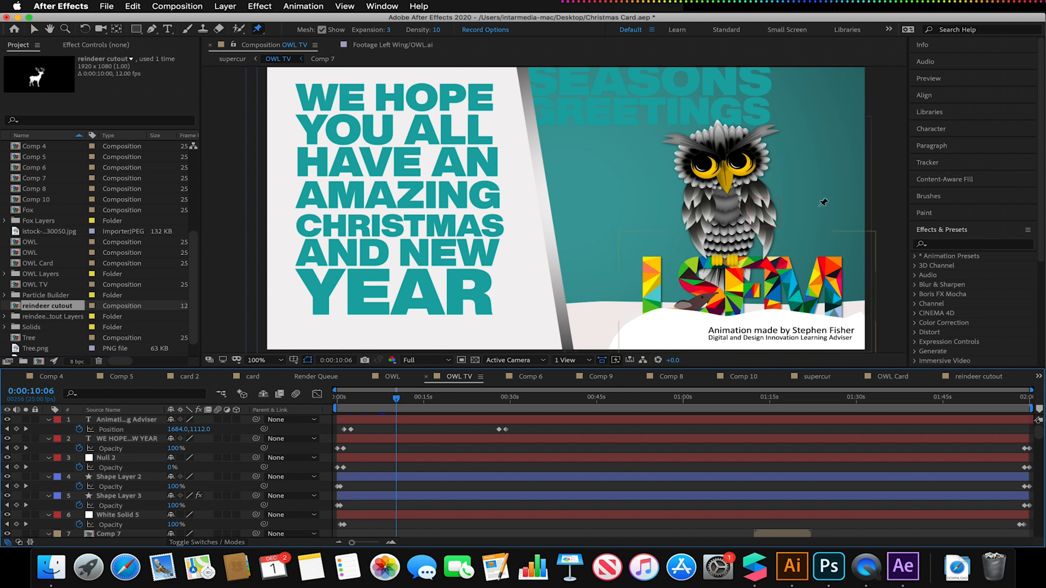
mouse_move(763, 237)
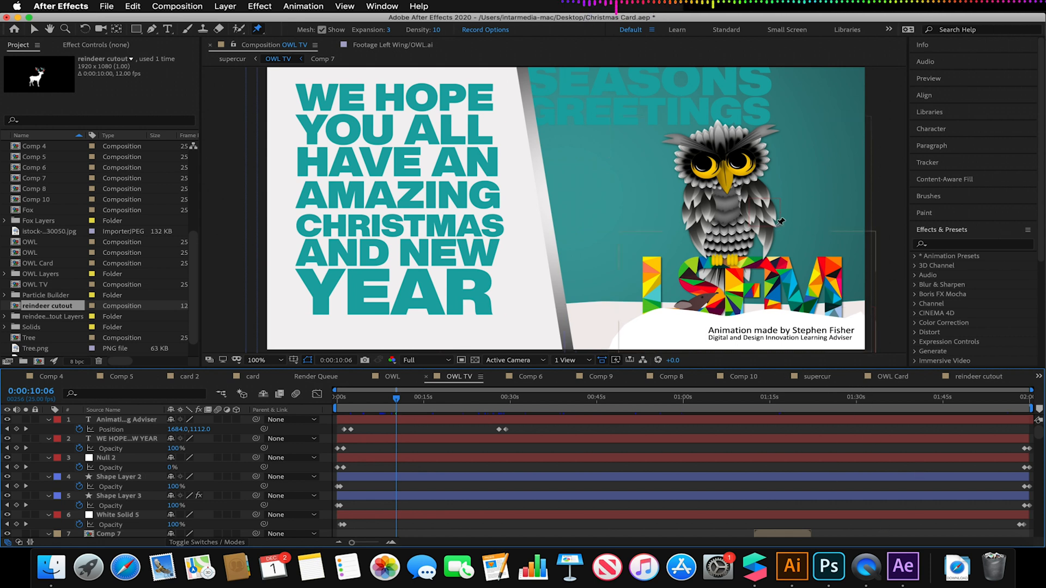
mouse_move(903, 566)
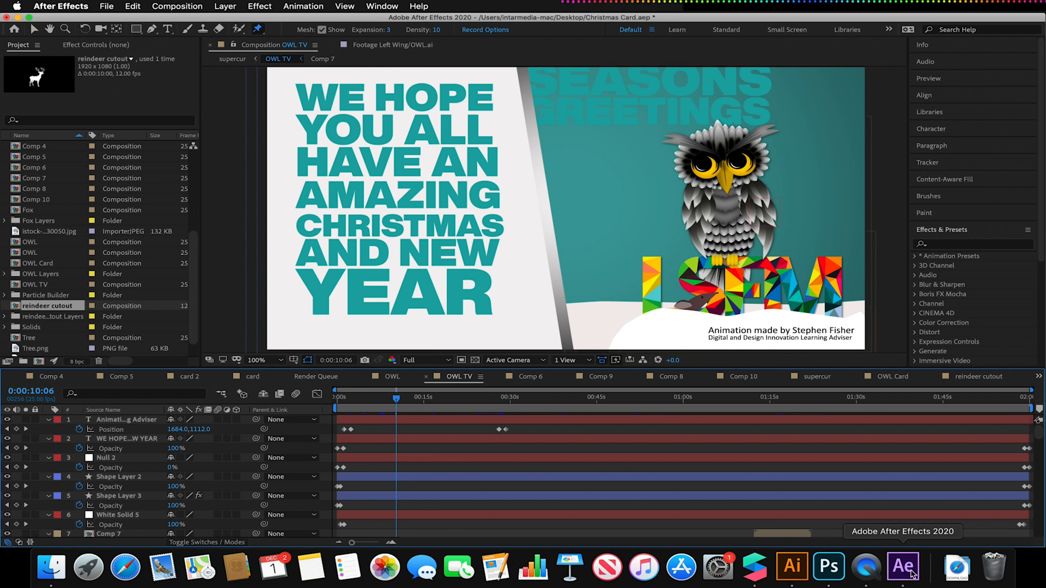
mouse_move(866, 567)
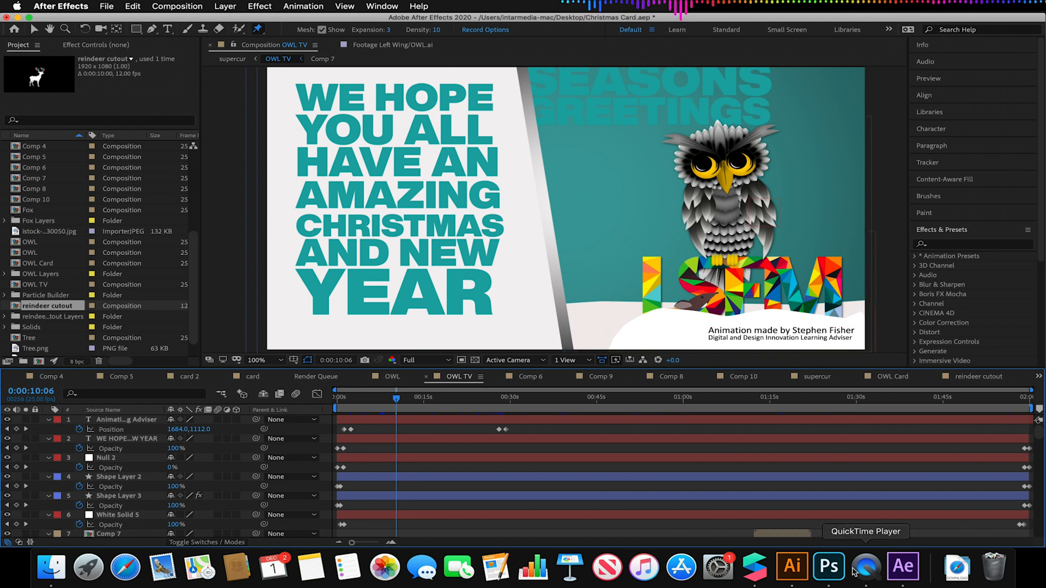
Step: Return to the card effect and start the Upload Effect check from the left toolbar
left_click(754, 568)
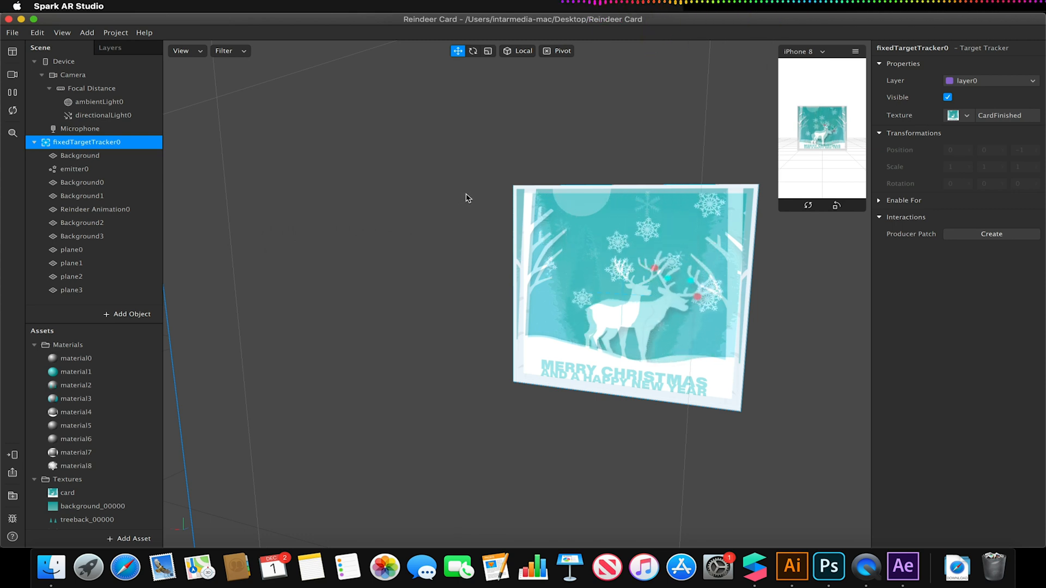
mouse_move(12, 472)
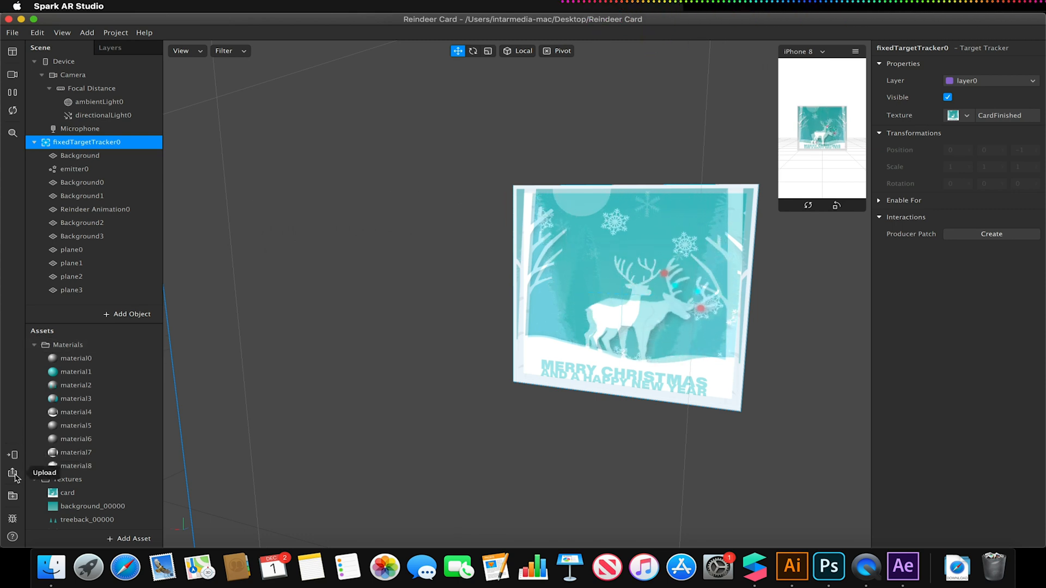
left_click(12, 468)
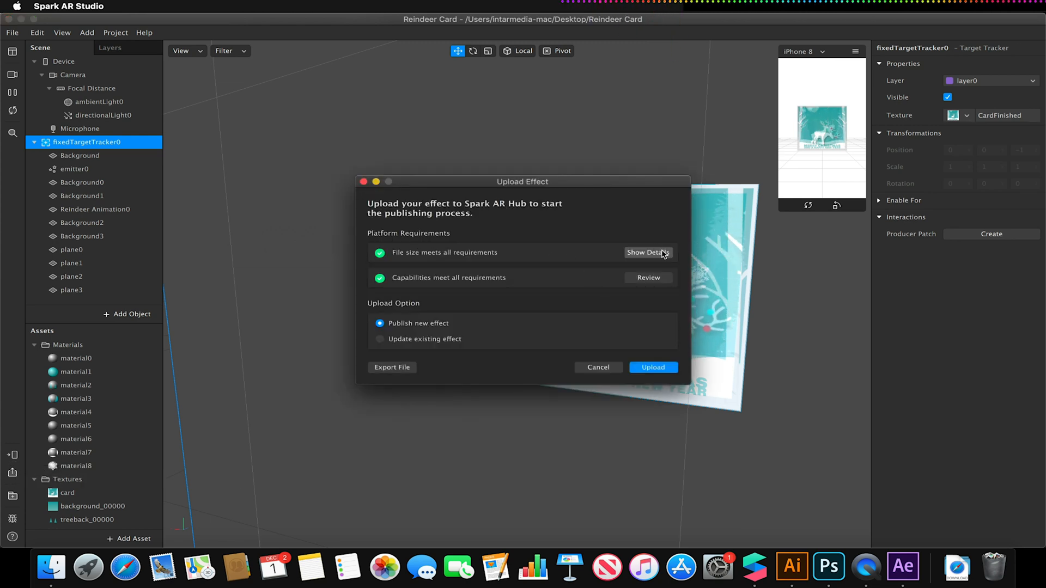
Step: Expand file size details showing about 1.88–1.90 MB on iOS and Android
left_click(646, 251)
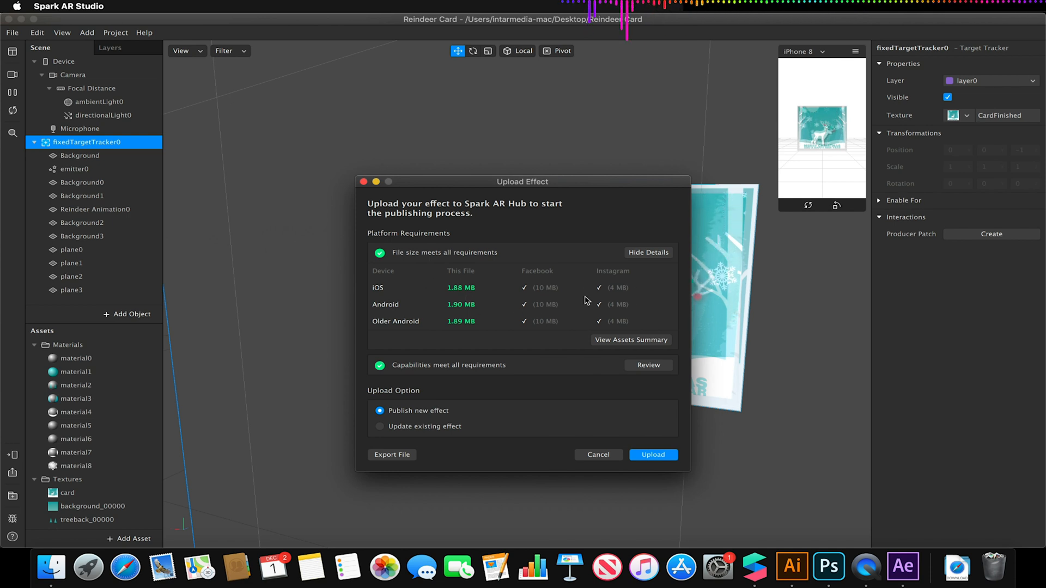
mouse_move(440, 298)
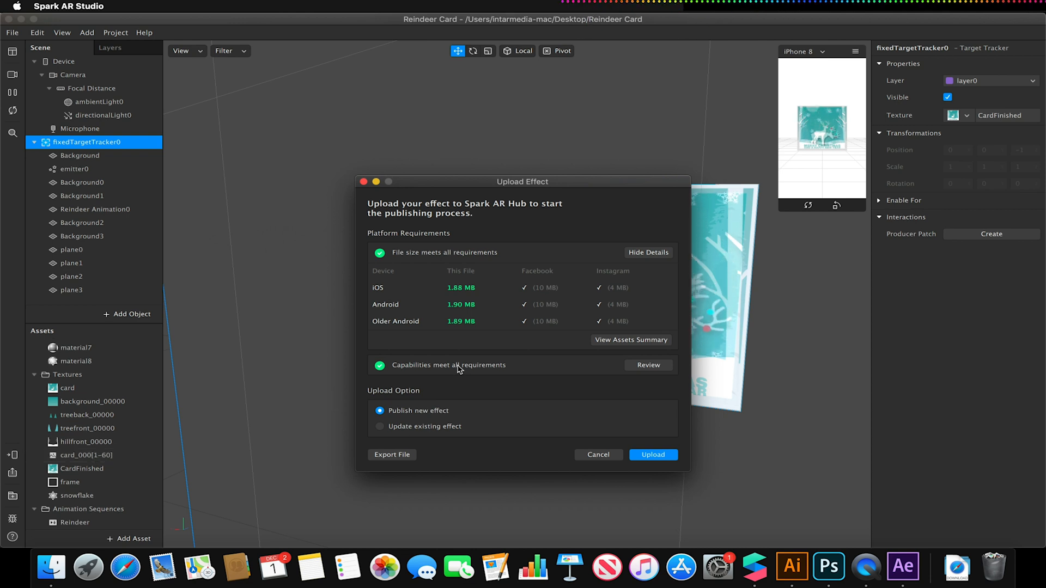
Step: Review the capabilities list, then close it to return to the reindeer card scene
left_click(647, 365)
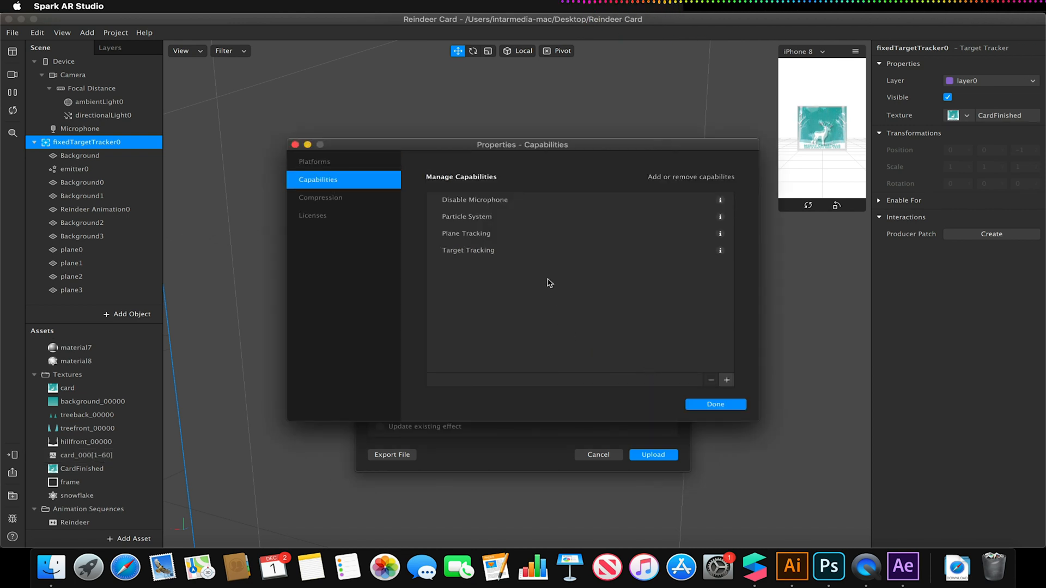
mouse_move(472, 272)
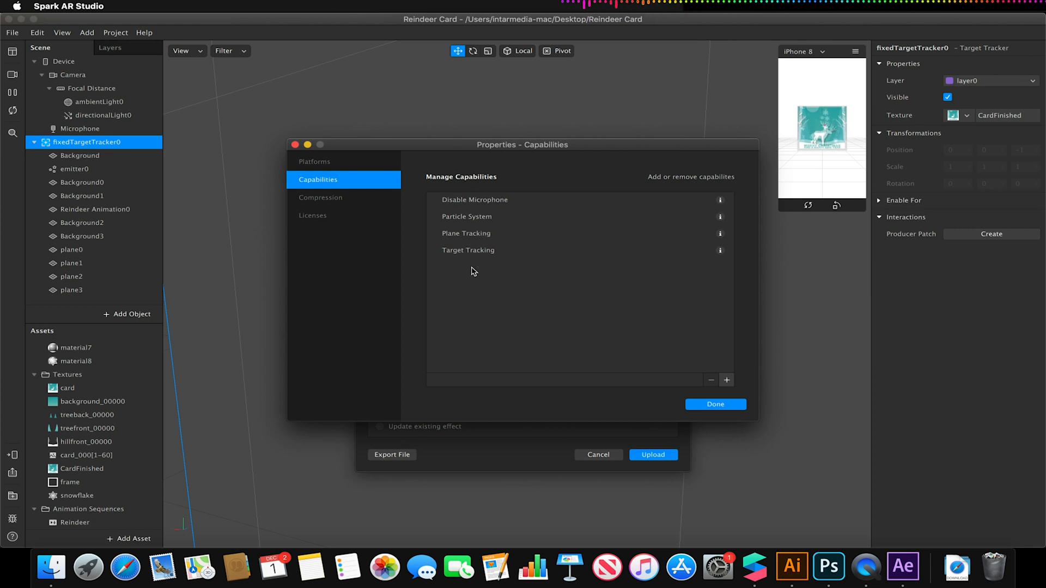
mouse_move(504, 239)
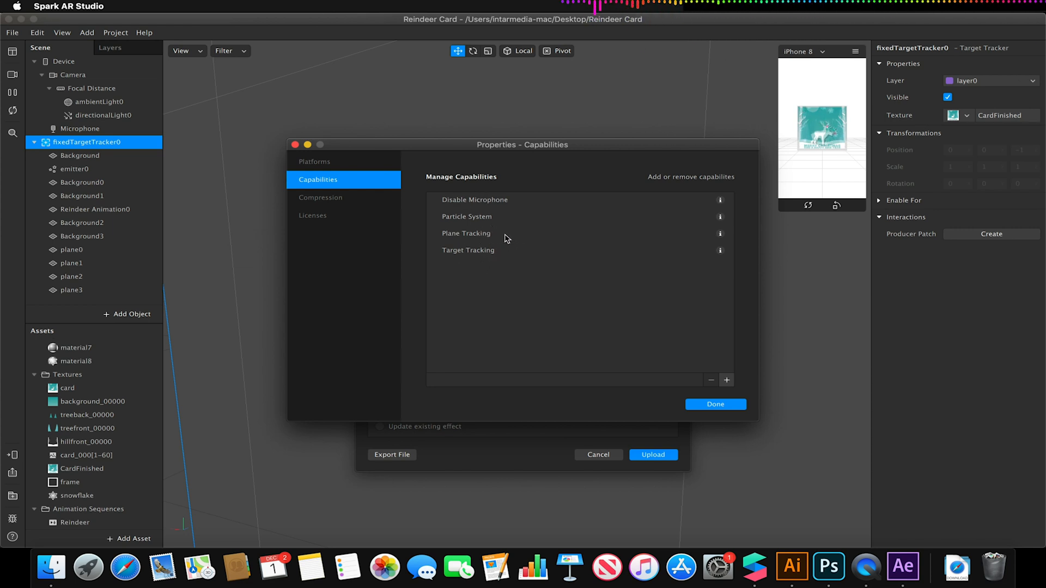
mouse_move(480, 234)
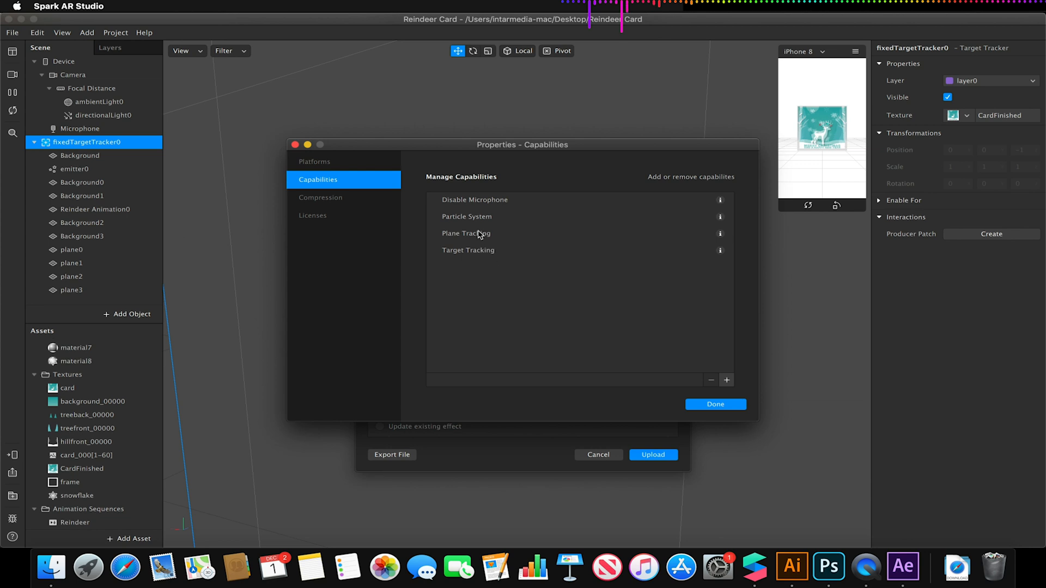
mouse_move(547, 213)
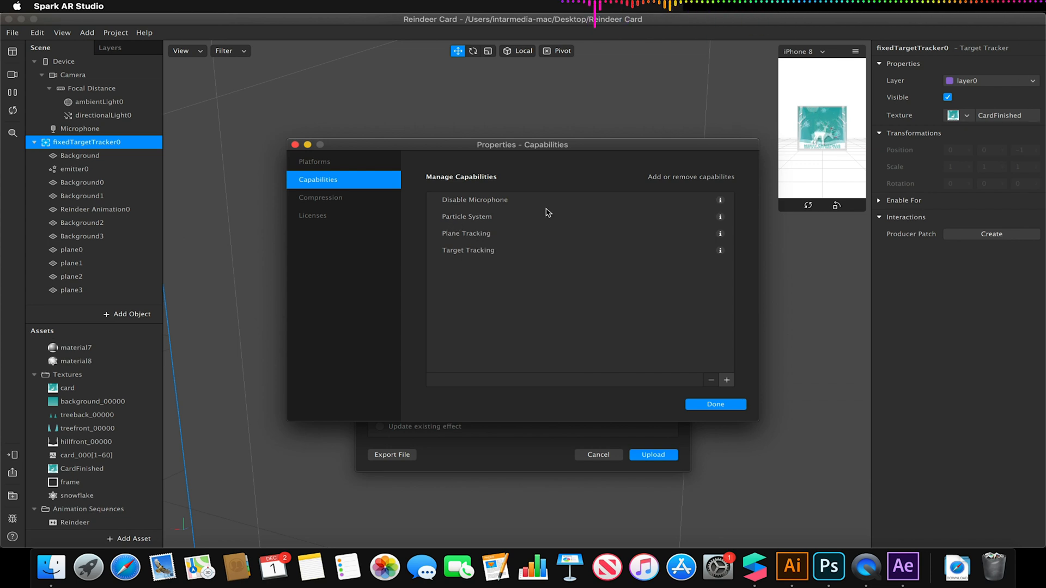
mouse_move(474, 218)
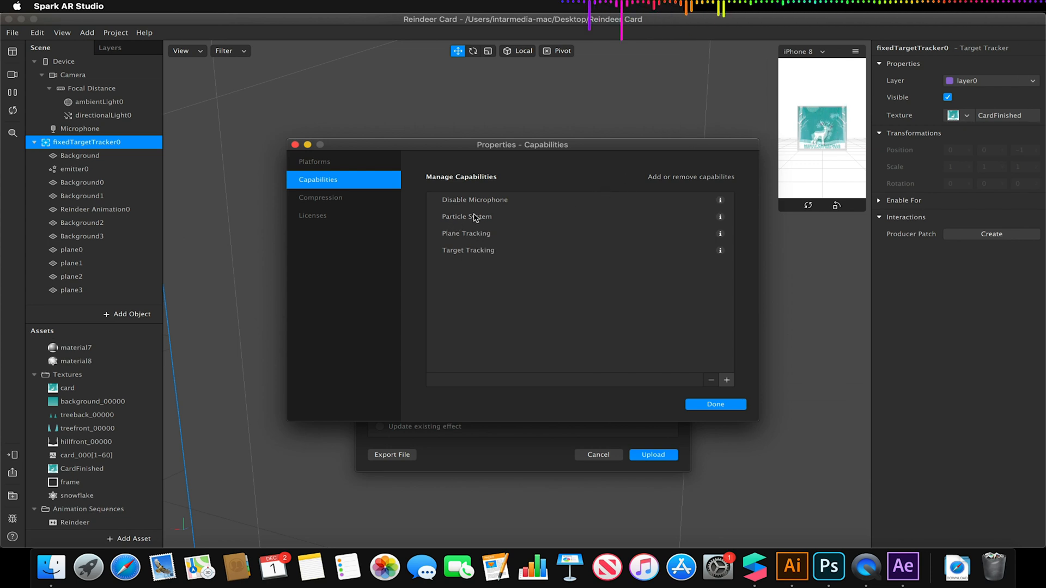
mouse_move(533, 213)
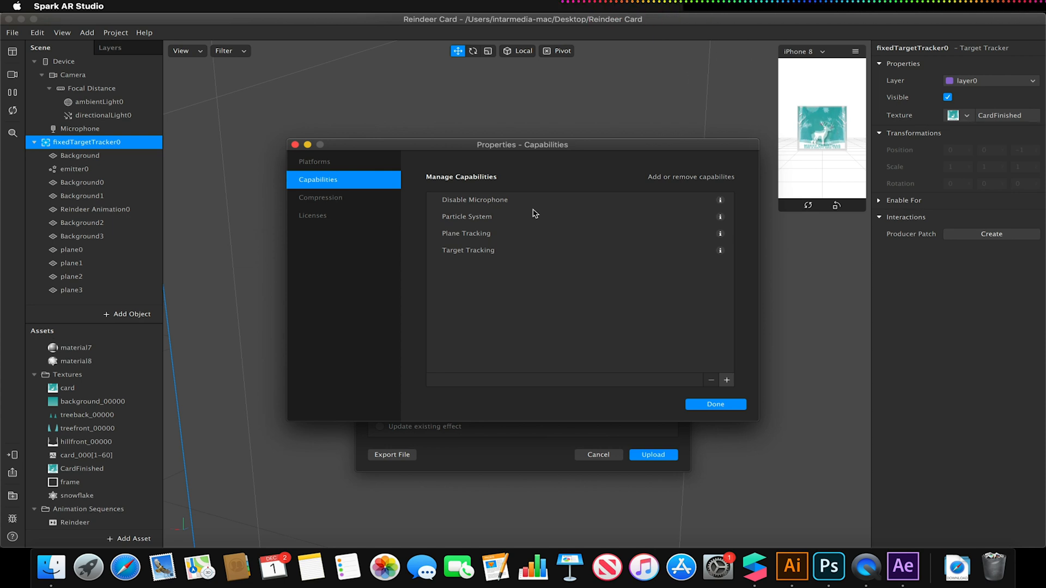
mouse_move(308, 145)
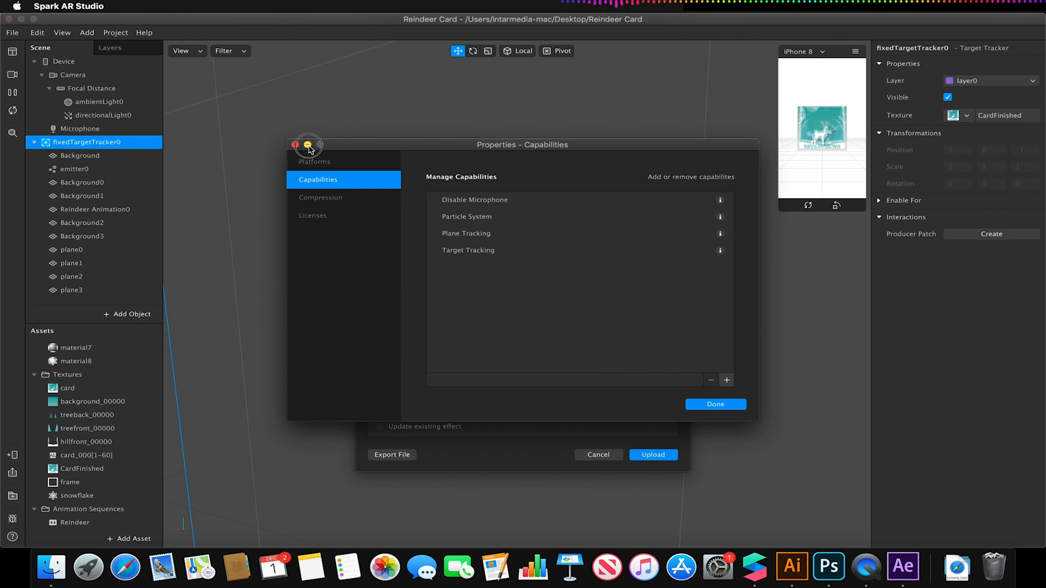
left_click(715, 405)
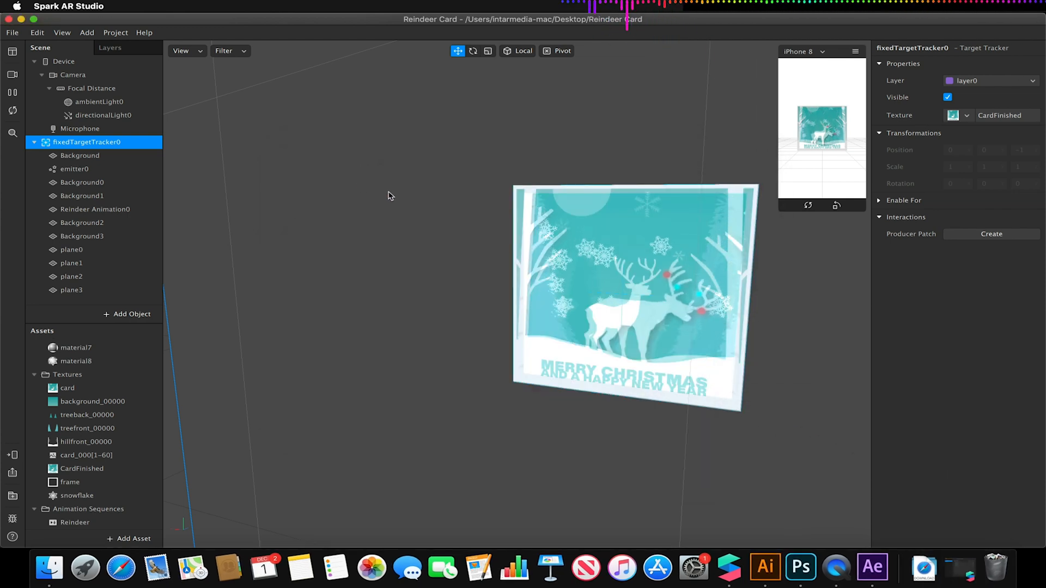